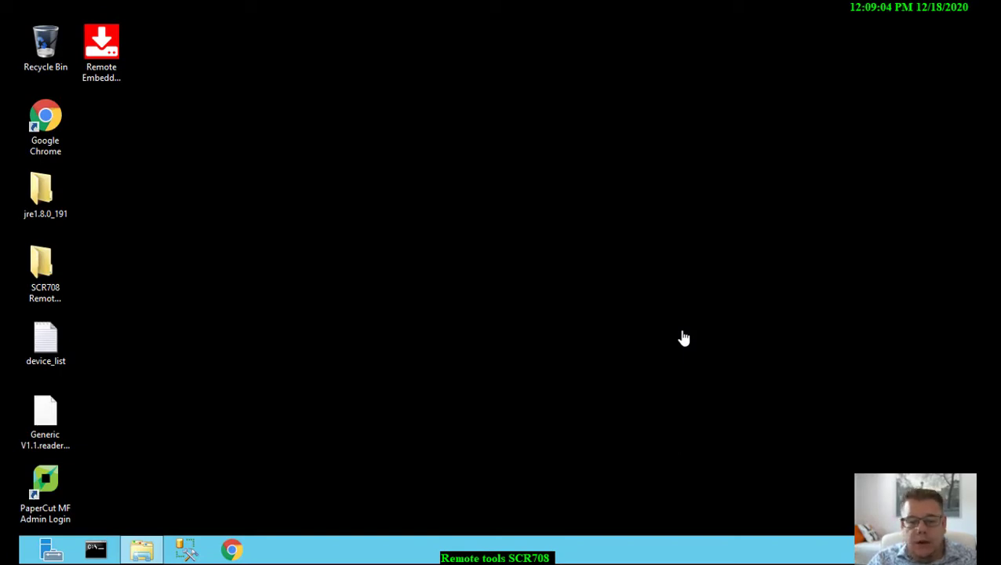
mouse_move(693, 338)
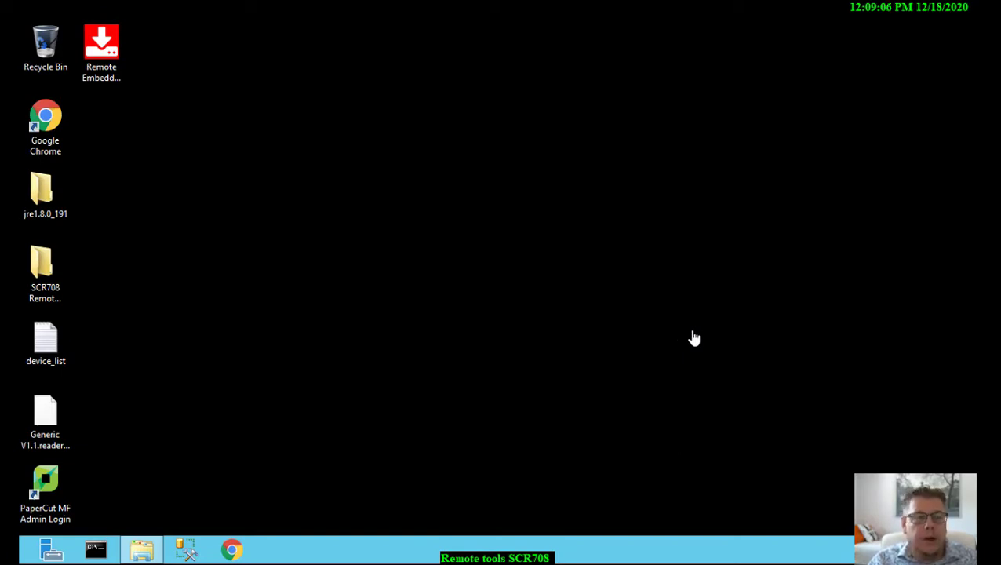
Step: Launch Remote Embedded Deployer, confirm Business Server 10.0.0.32, and view the Devices menu
left_click(101, 47)
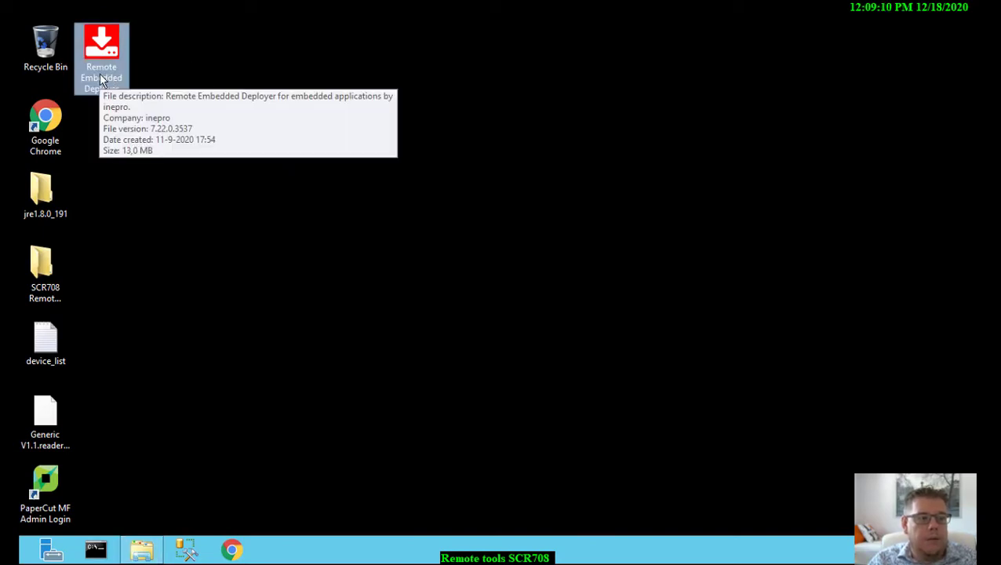
mouse_move(135, 76)
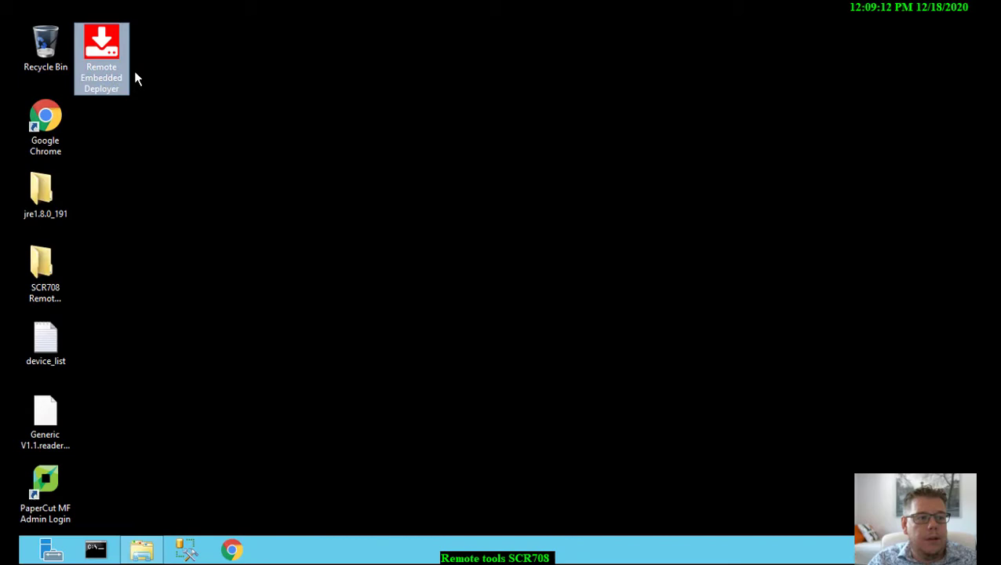
double_click(101, 51)
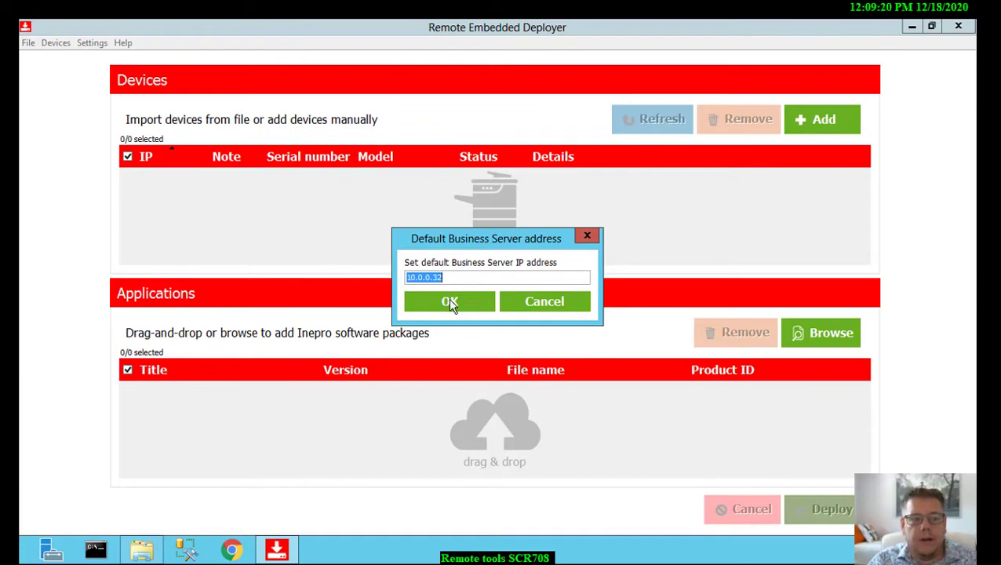
left_click(450, 302)
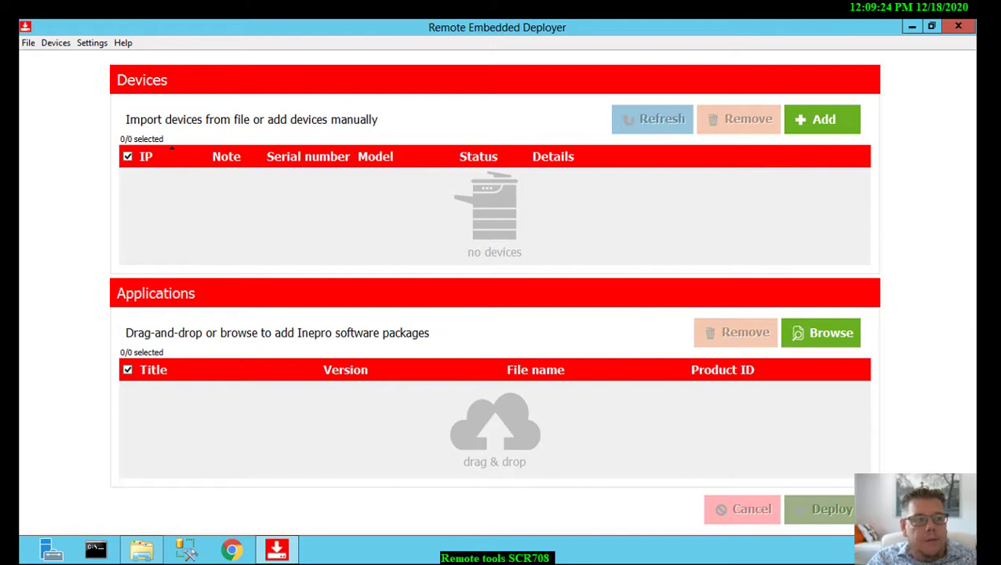
left_click(92, 42)
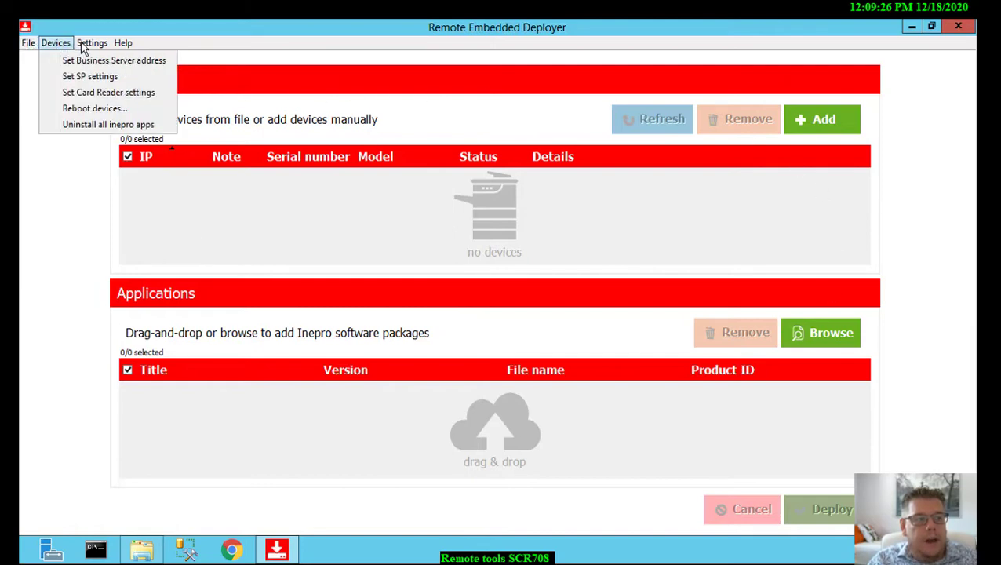
mouse_move(422, 206)
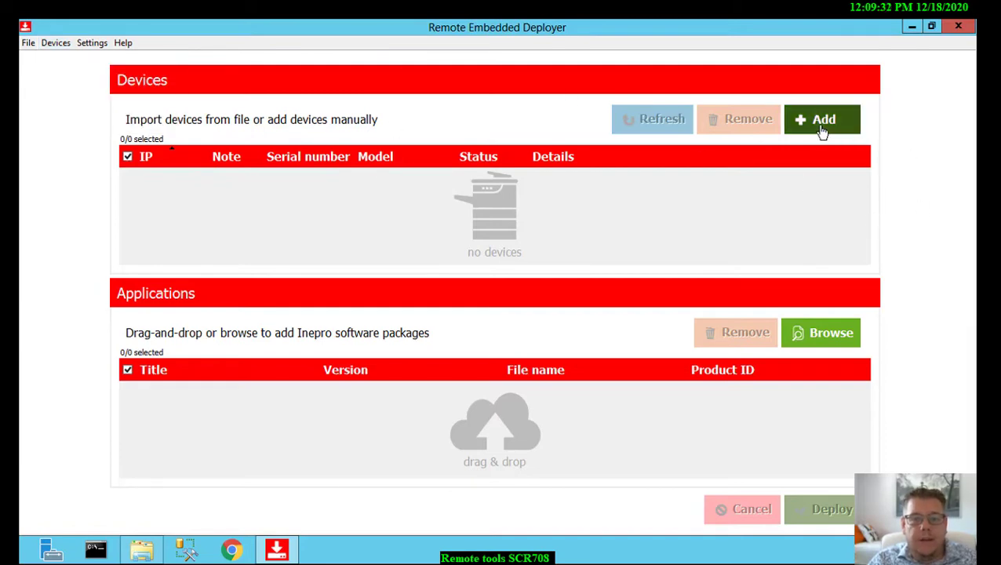
Step: Import addresses 10.0.0.77–10.0.0.83 from the Desktop device_list file into Add device(s)
left_click(822, 118)
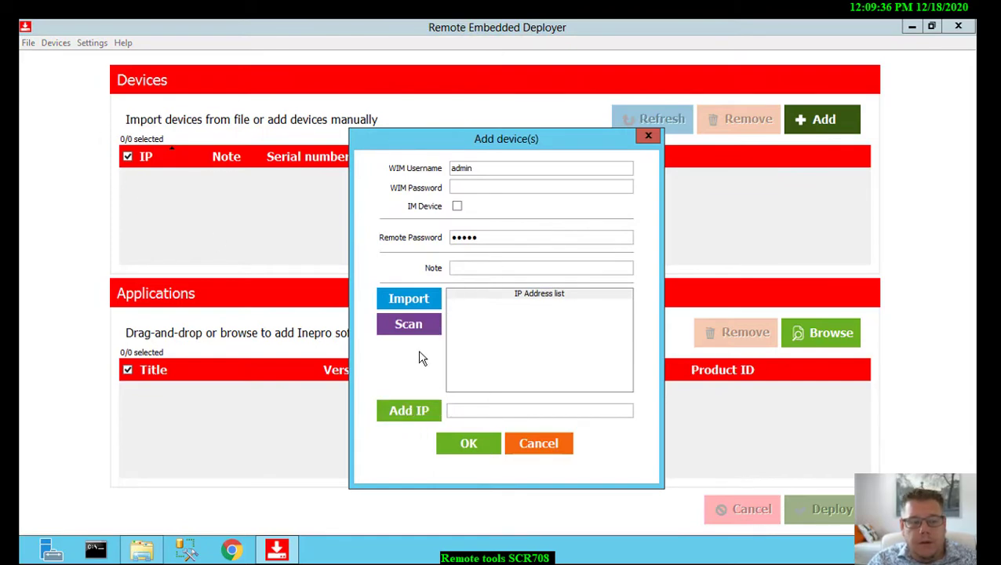
type("10")
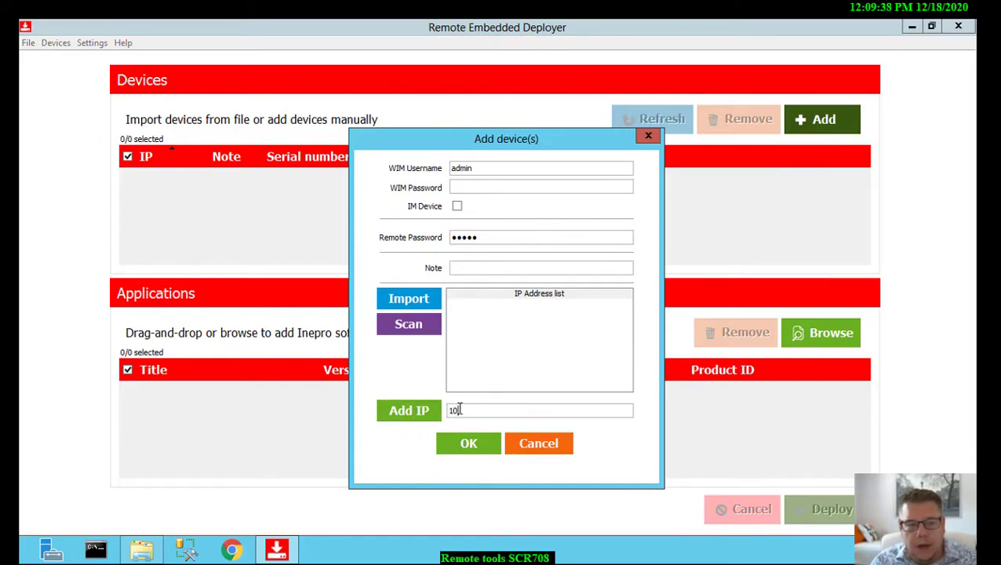
type(".0.0.0")
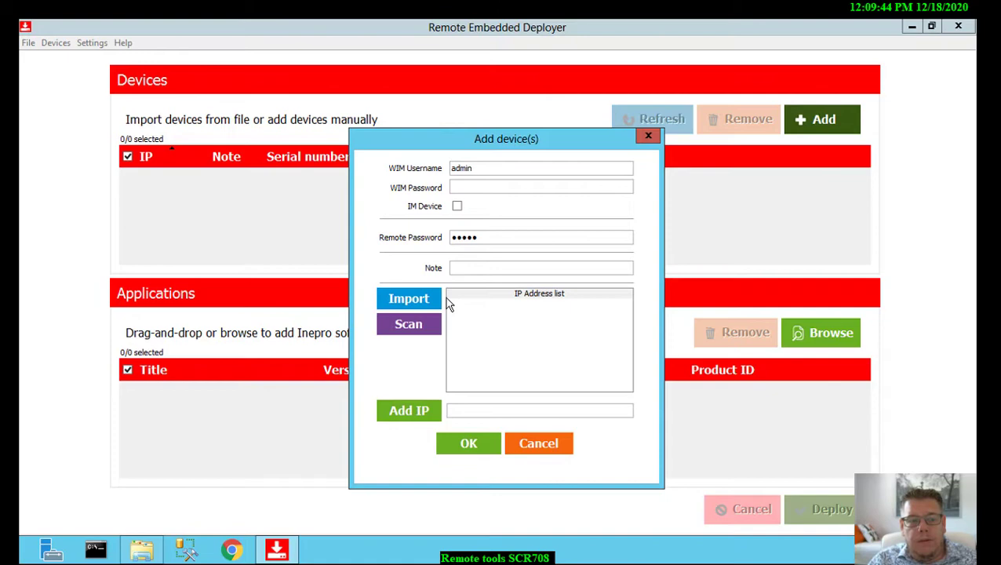
left_click(408, 298)
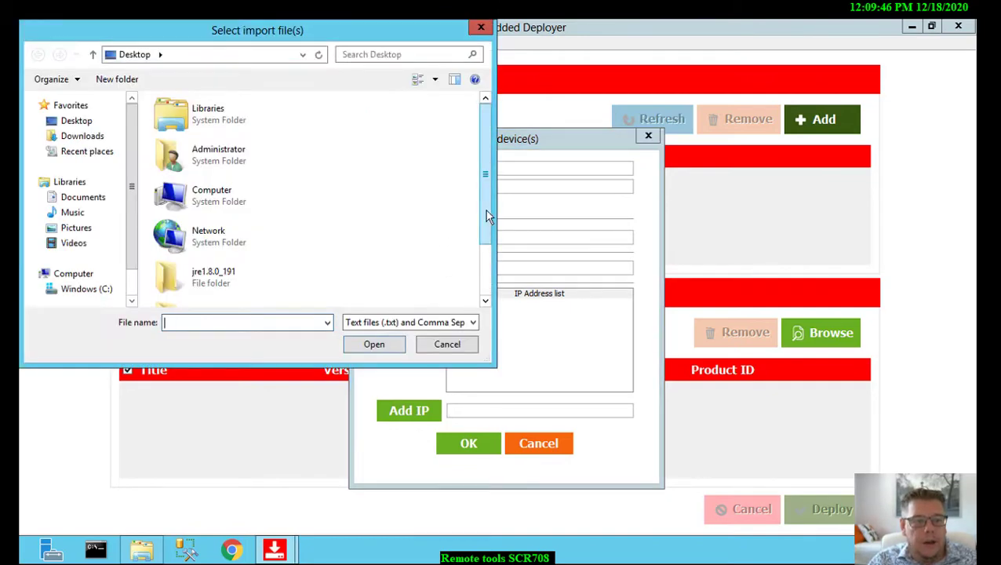
left_click(212, 288)
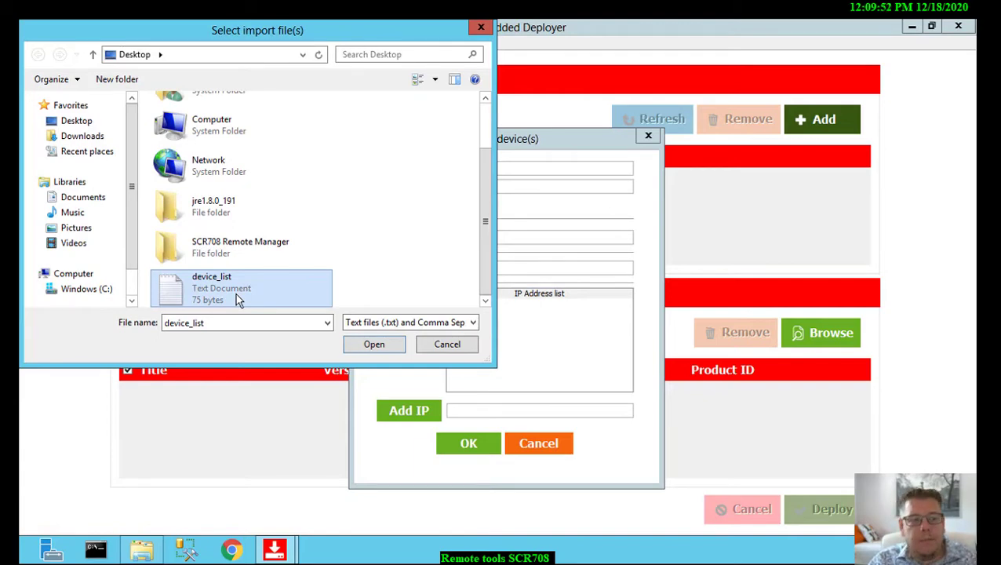
left_click(374, 344)
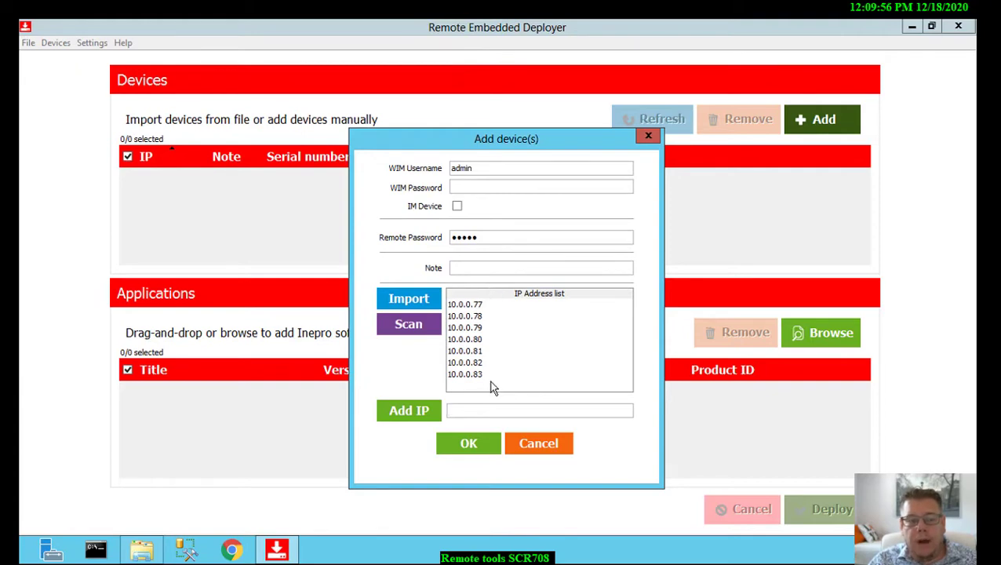
mouse_move(509, 391)
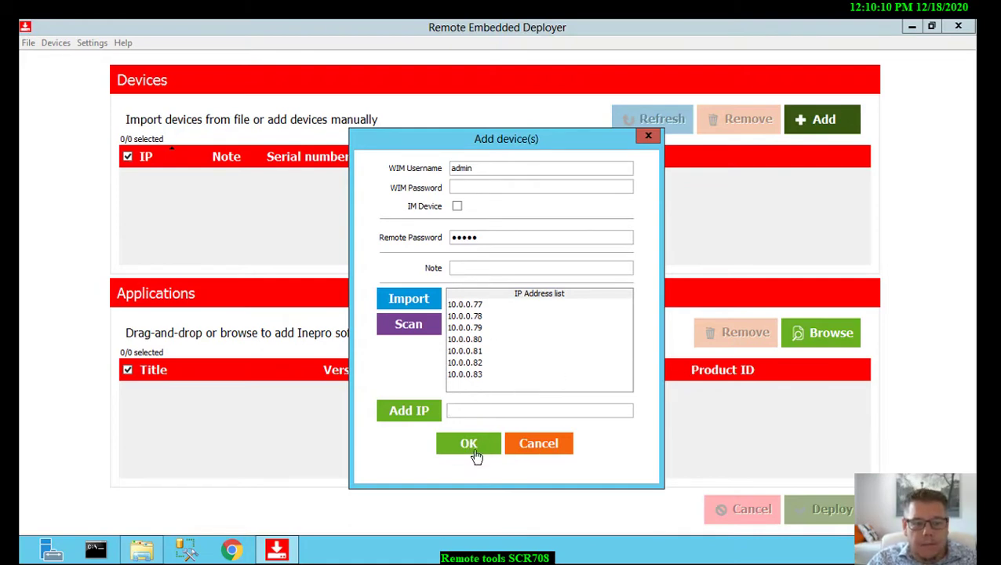
Step: Add the imported devices, then remove all unreachable ones except 10.0.0.77
left_click(468, 444)
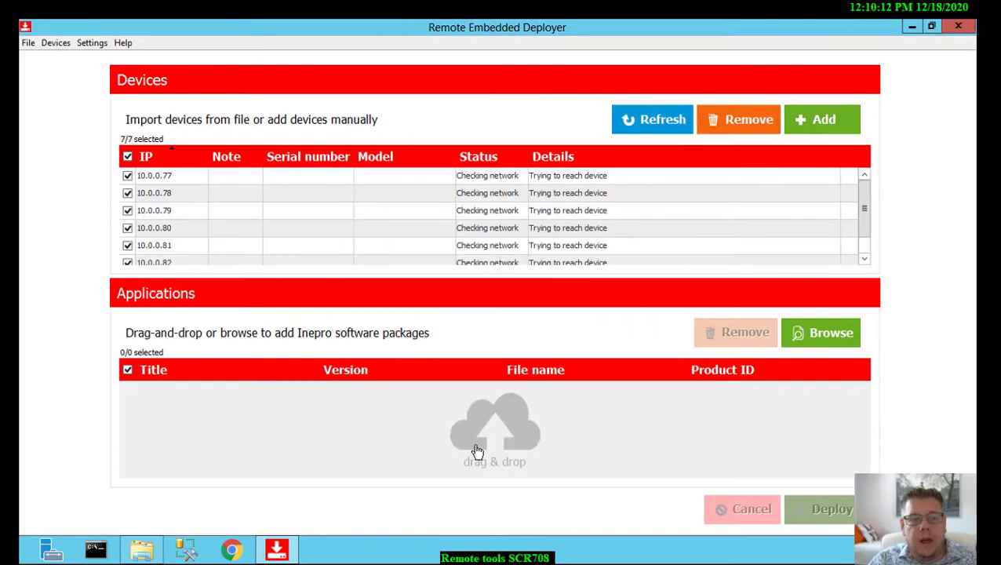
mouse_move(406, 181)
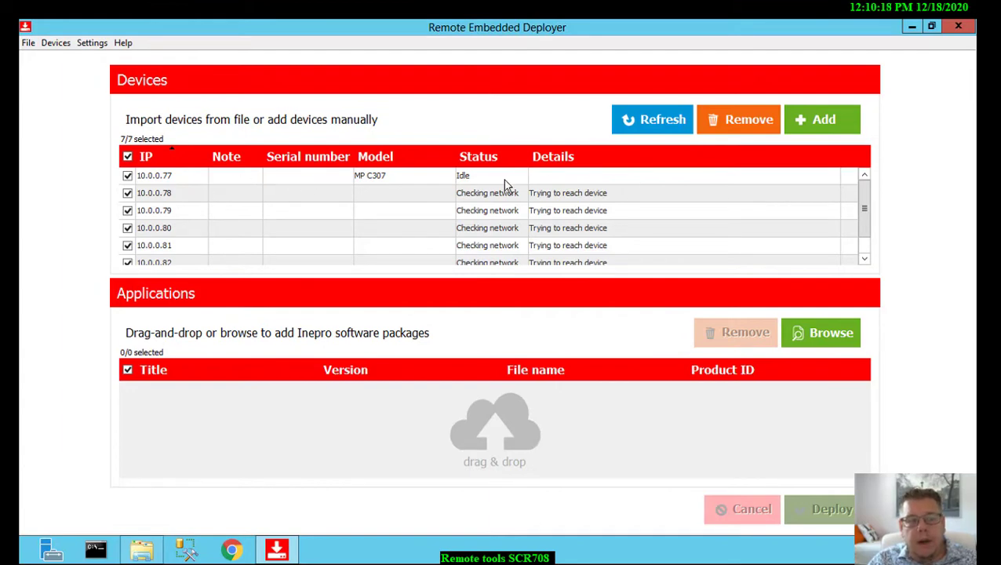
mouse_move(404, 187)
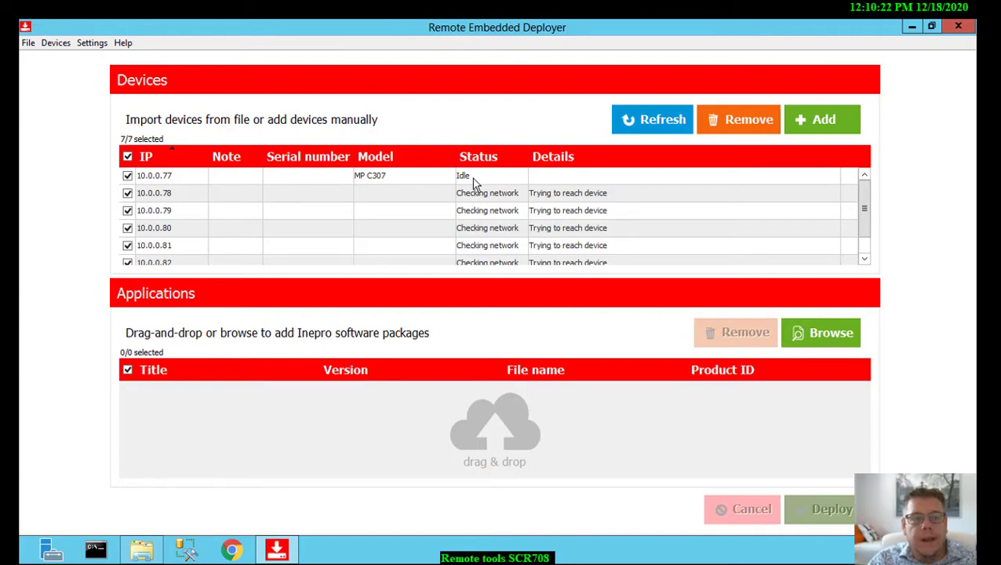
mouse_move(484, 196)
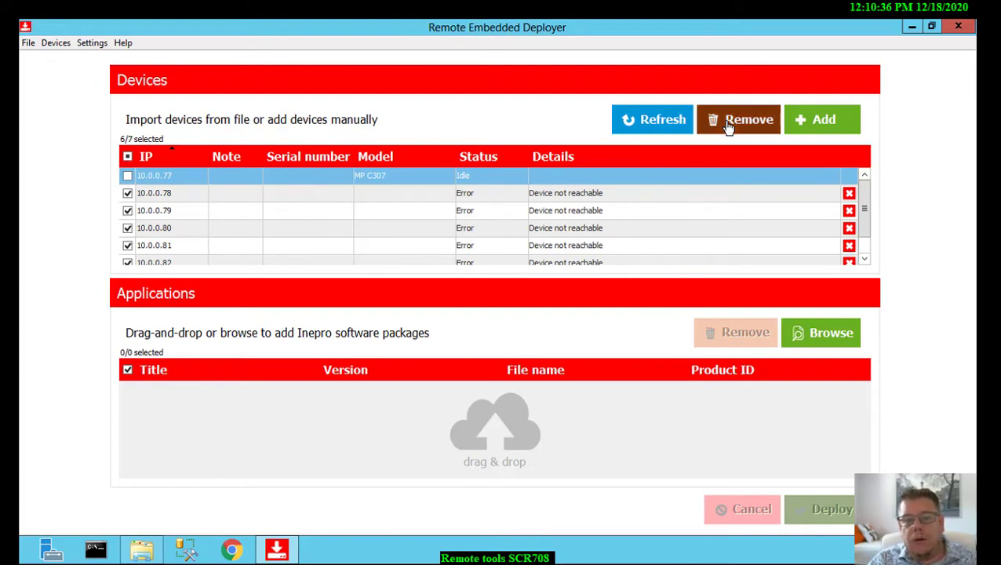
left_click(739, 120)
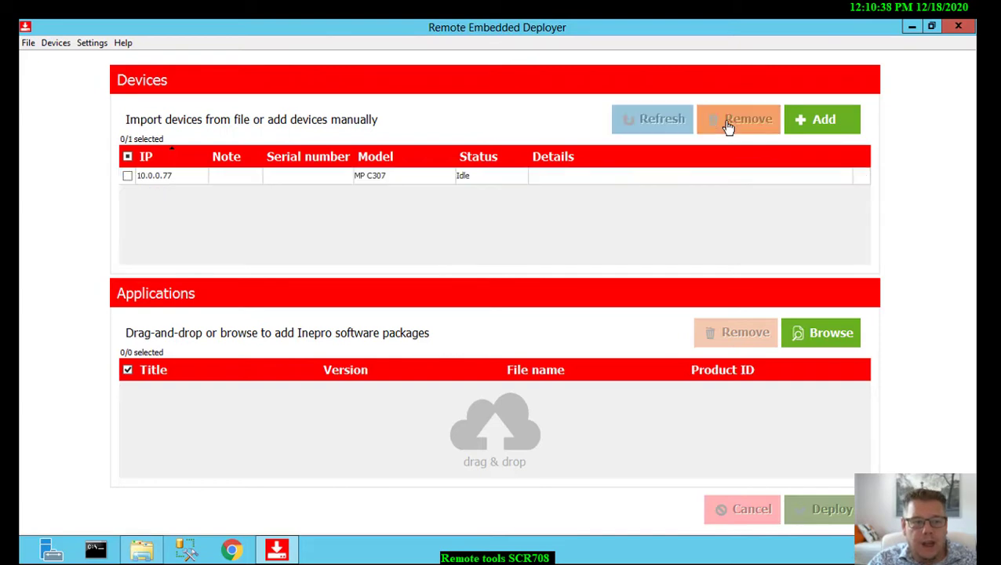
Step: Tick device 10.0.0.77 and view the Devices menu actions
left_click(127, 175)
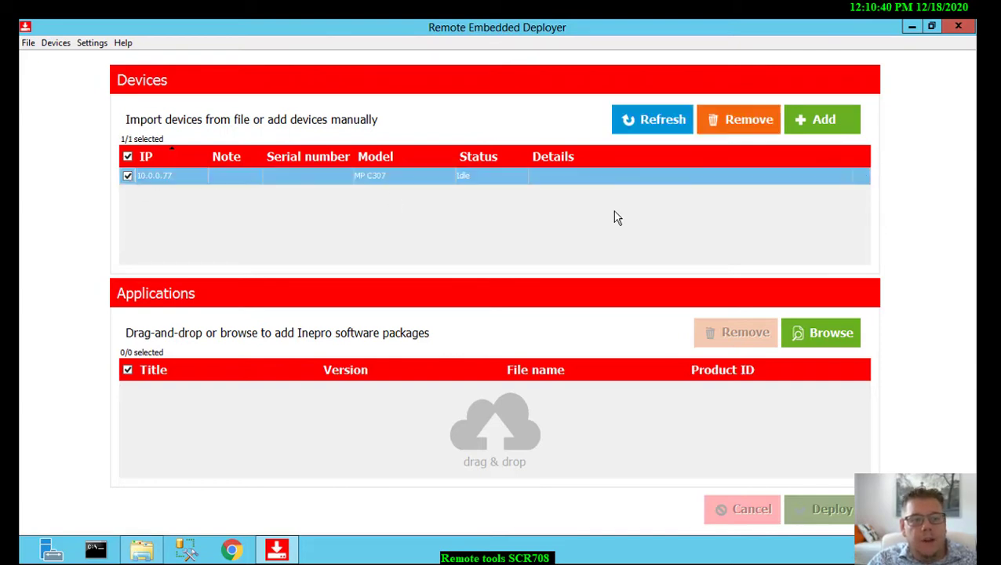
mouse_move(302, 402)
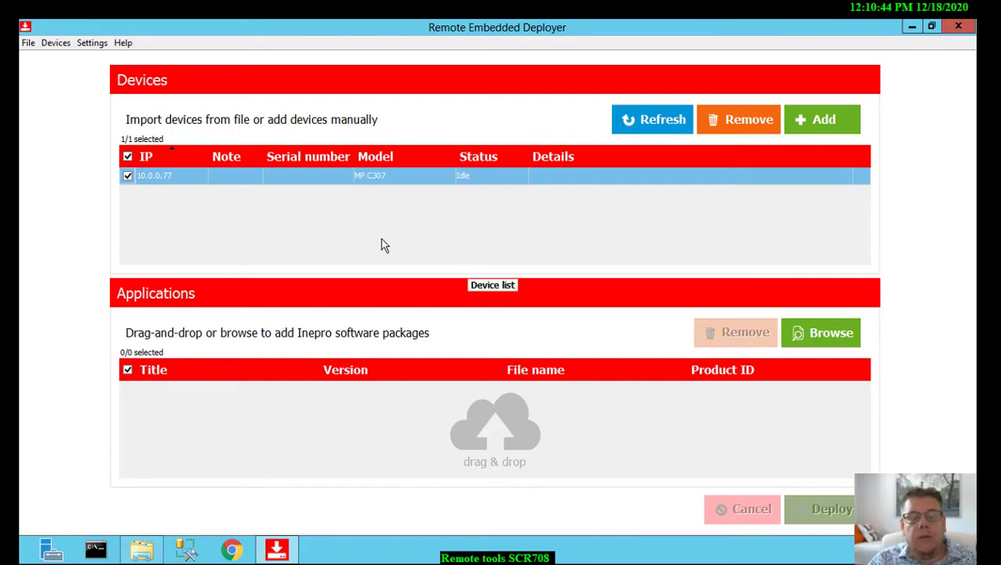
left_click(55, 43)
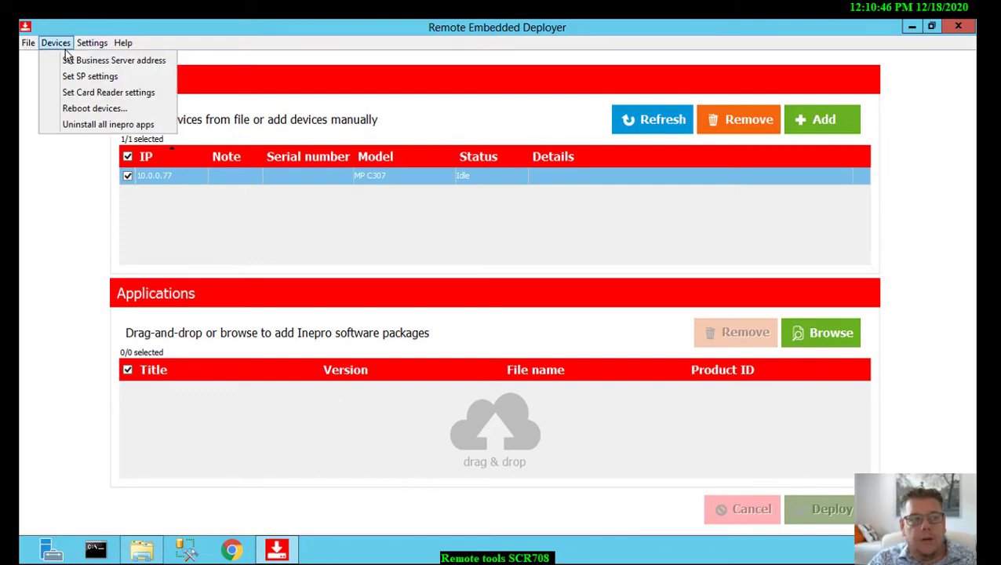
mouse_move(108, 92)
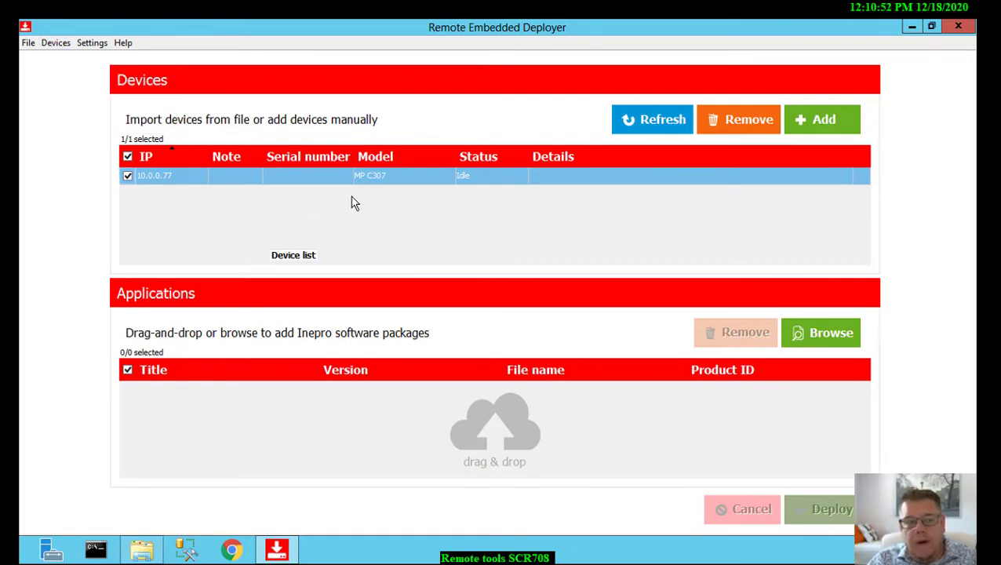
mouse_move(392, 445)
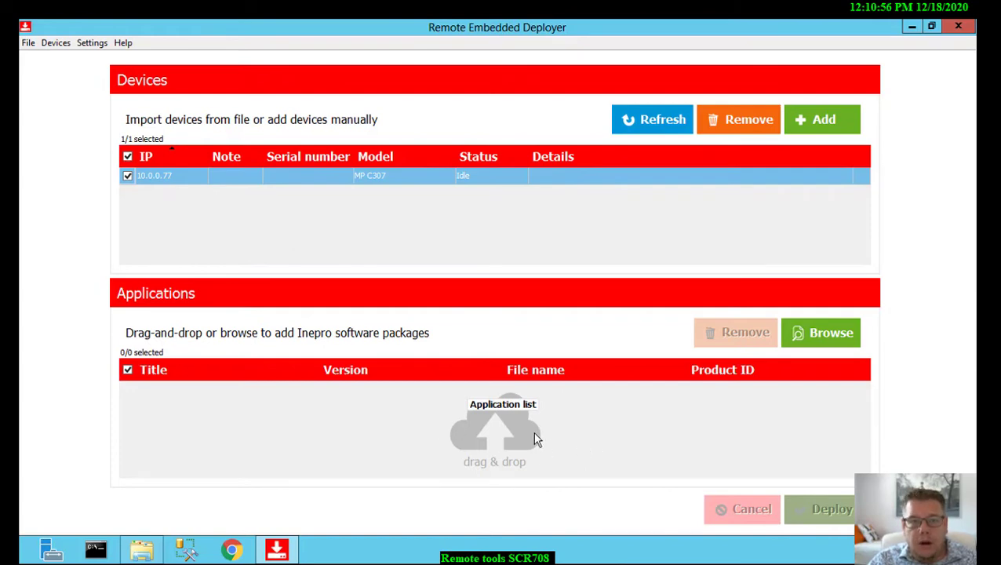
mouse_move(892, 463)
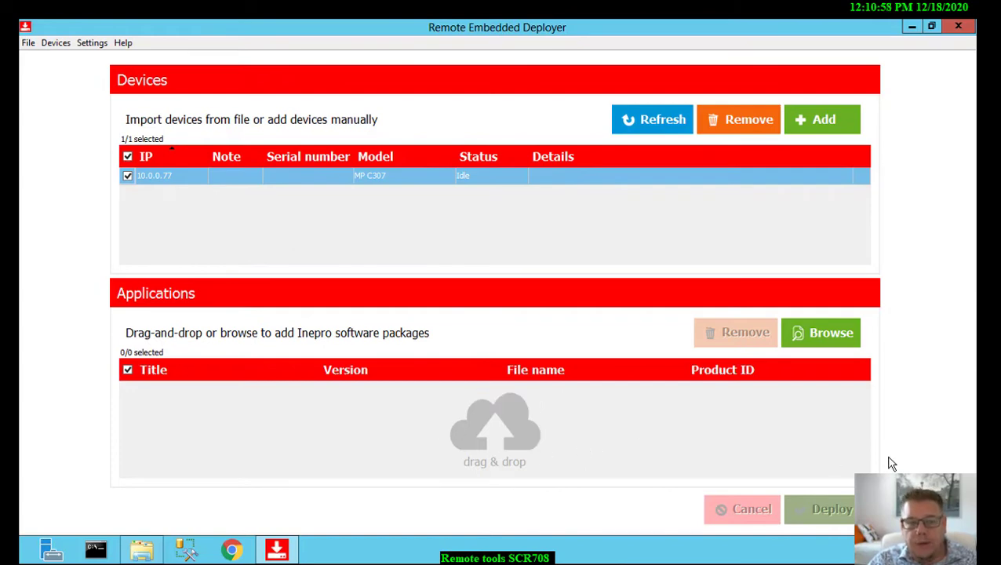
mouse_move(821, 332)
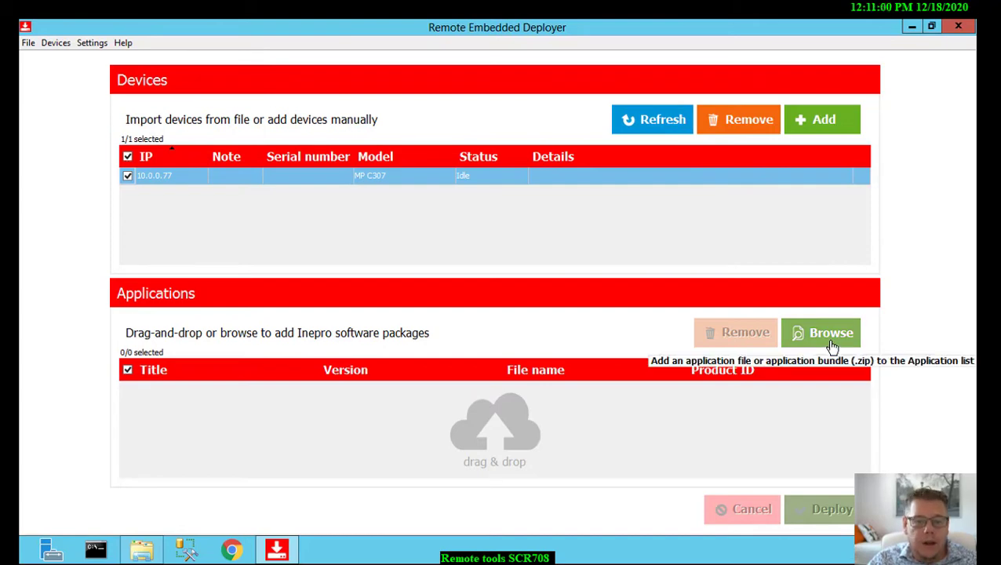
left_click(821, 333)
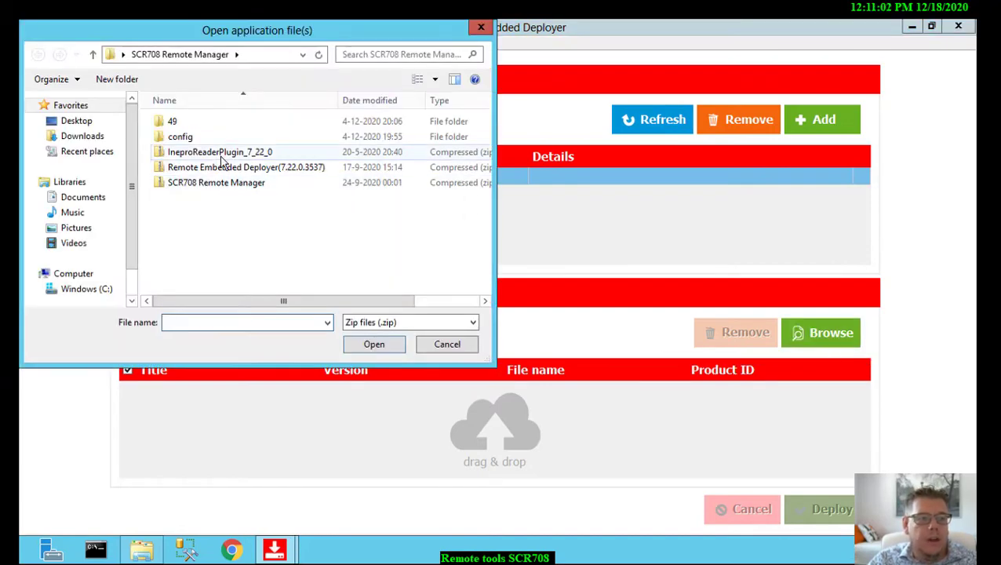
left_click(373, 343)
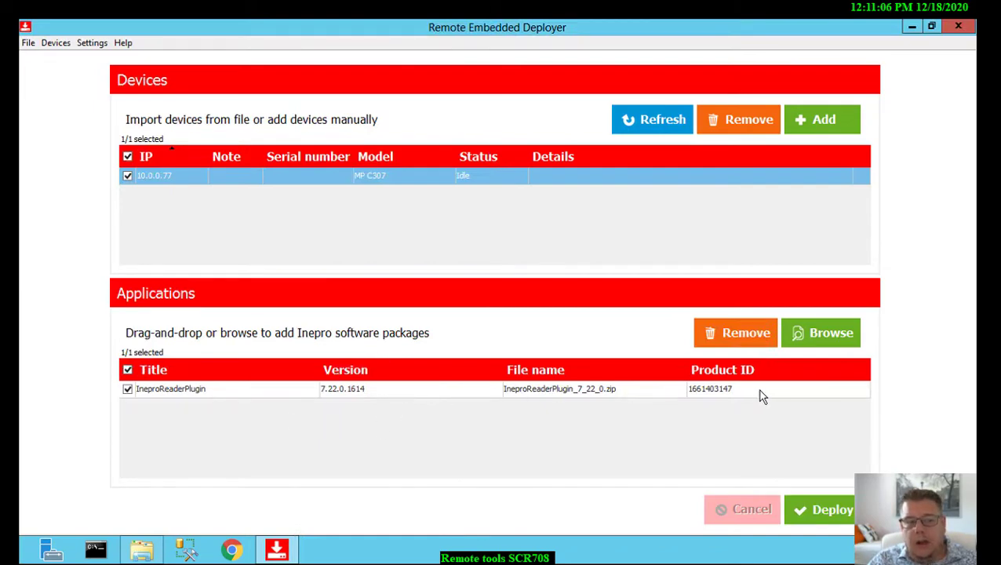
mouse_move(794, 399)
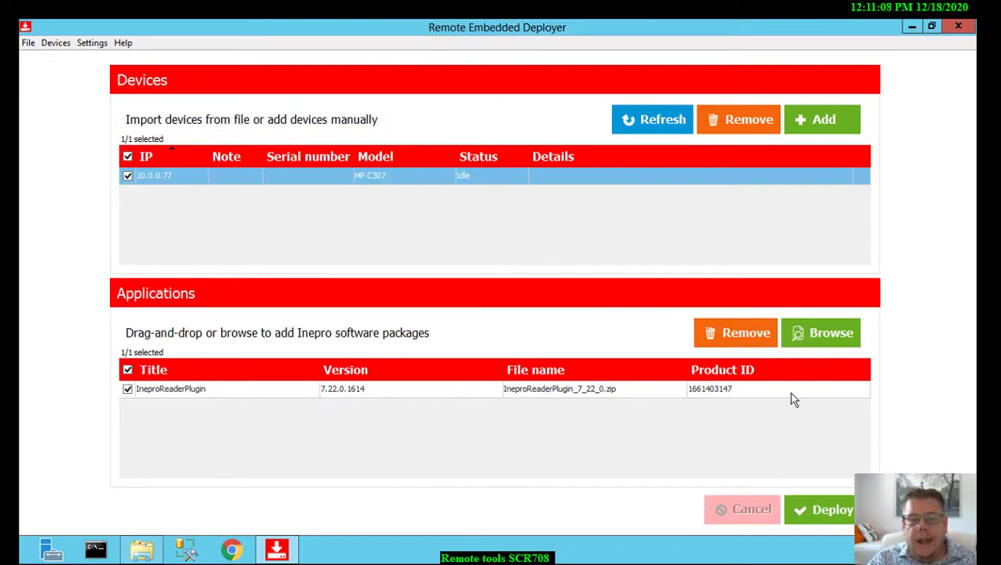
left_click(822, 510)
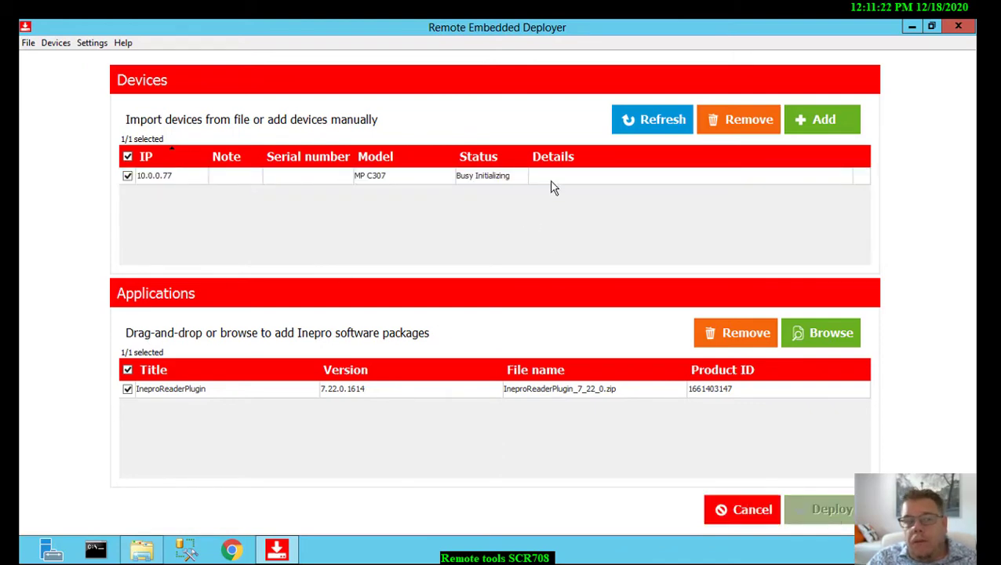
mouse_move(594, 285)
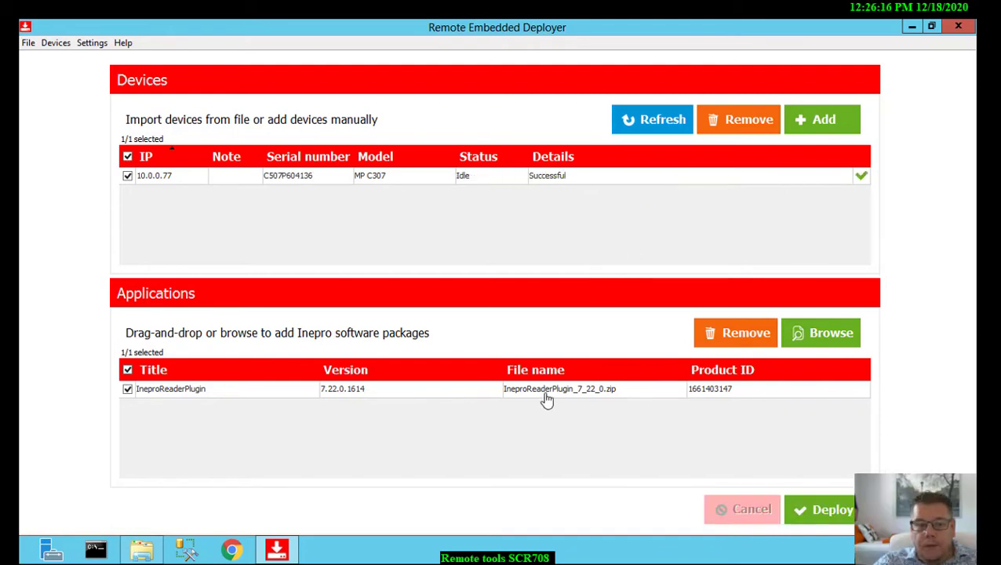
mouse_move(661, 181)
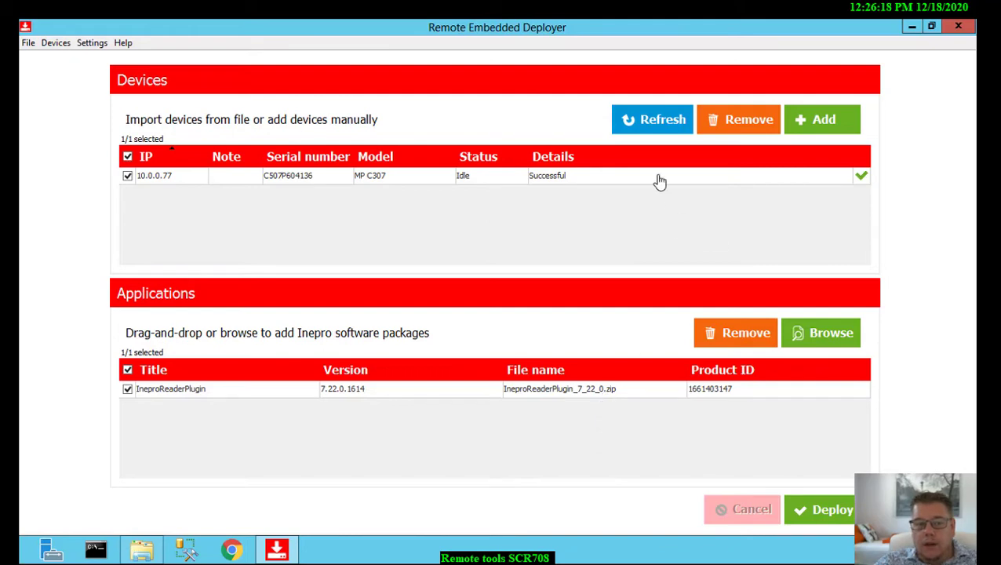
mouse_move(510, 265)
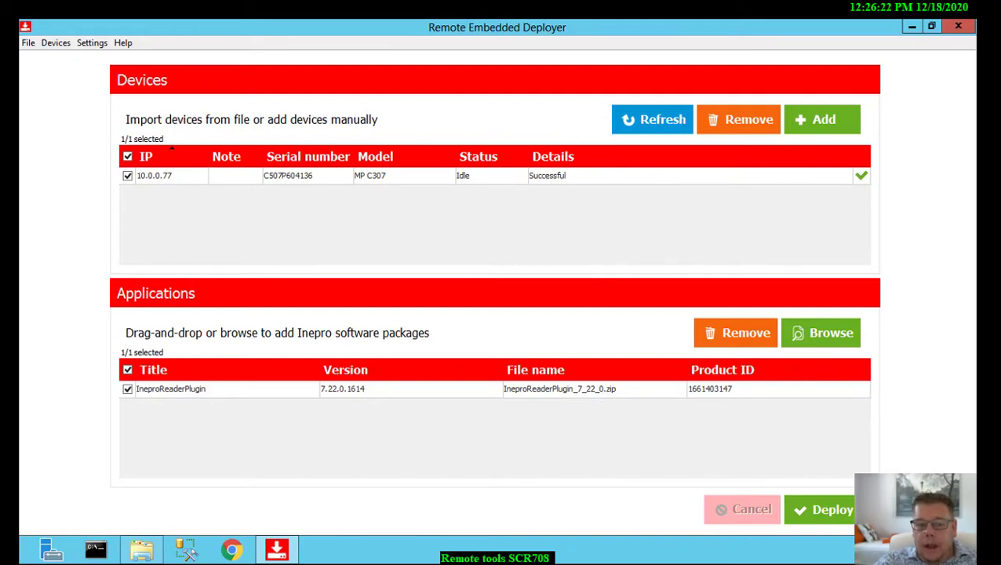
mouse_move(548, 403)
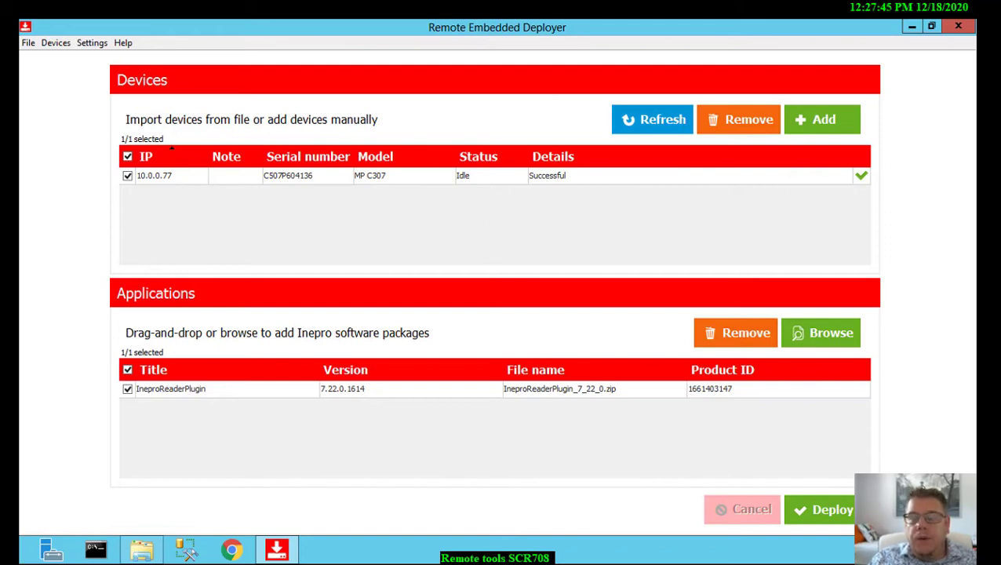
mouse_move(894, 167)
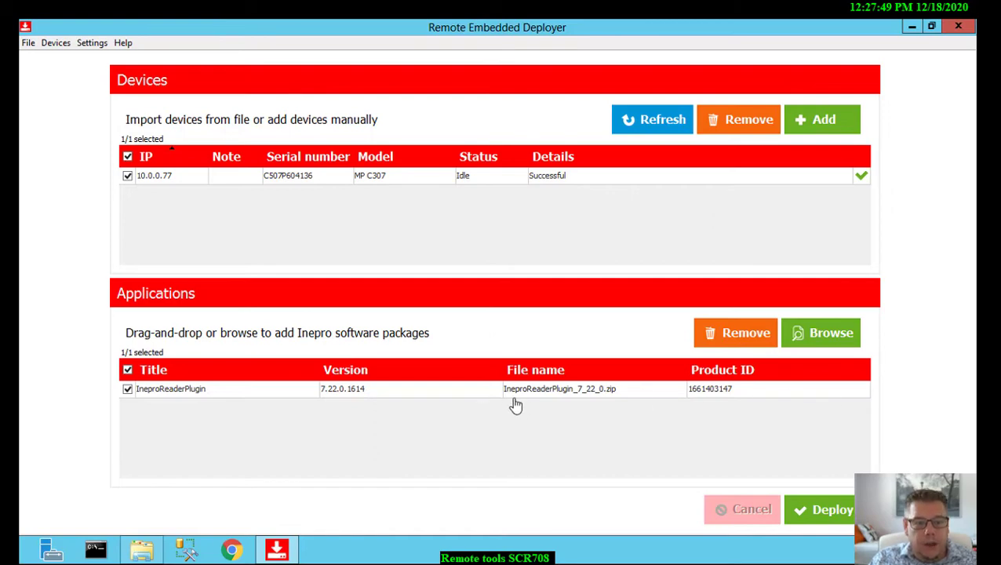
mouse_move(699, 452)
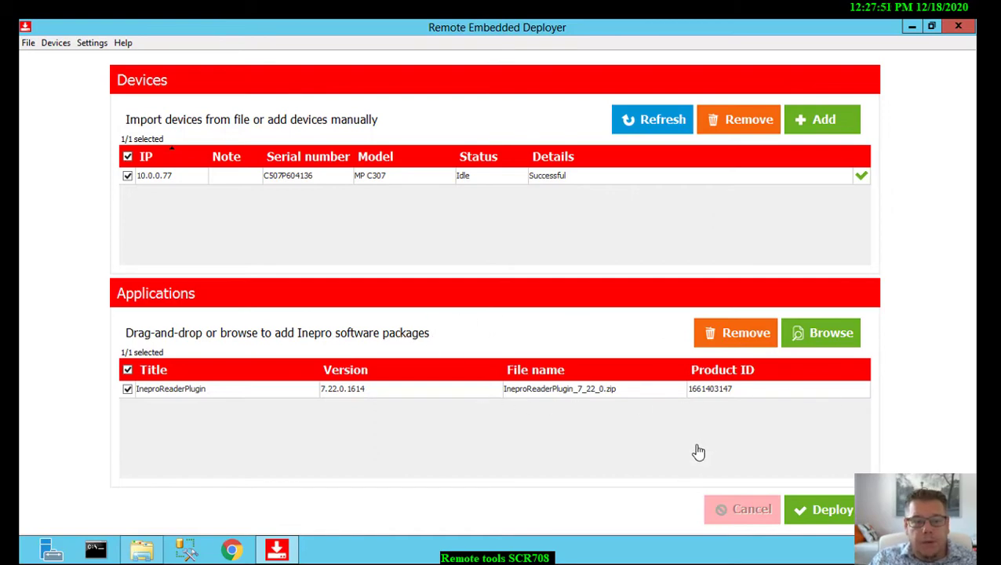
mouse_move(719, 447)
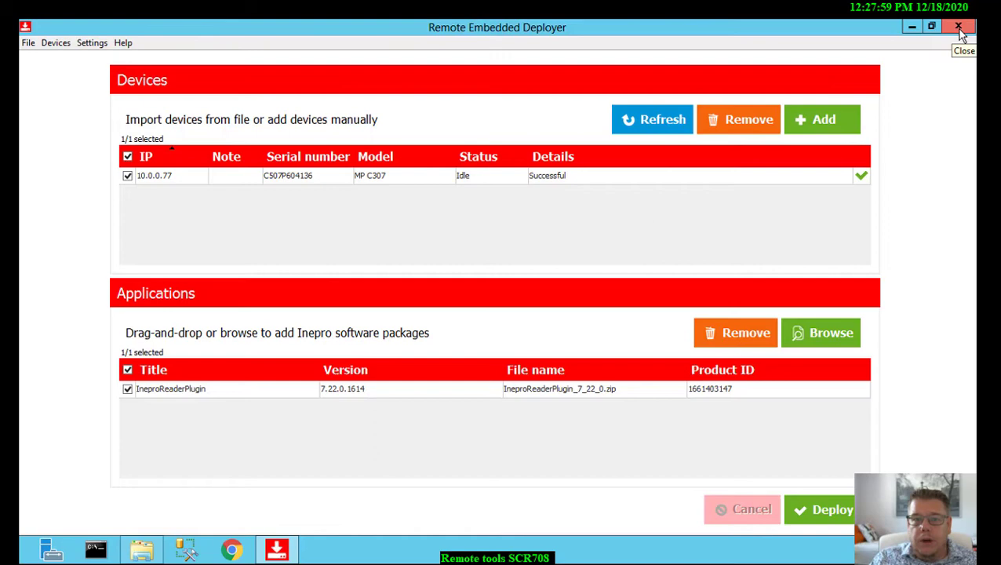
Step: Close the deployer without saving devices and launch SCR708 Remote Manager.exe
left_click(958, 26)
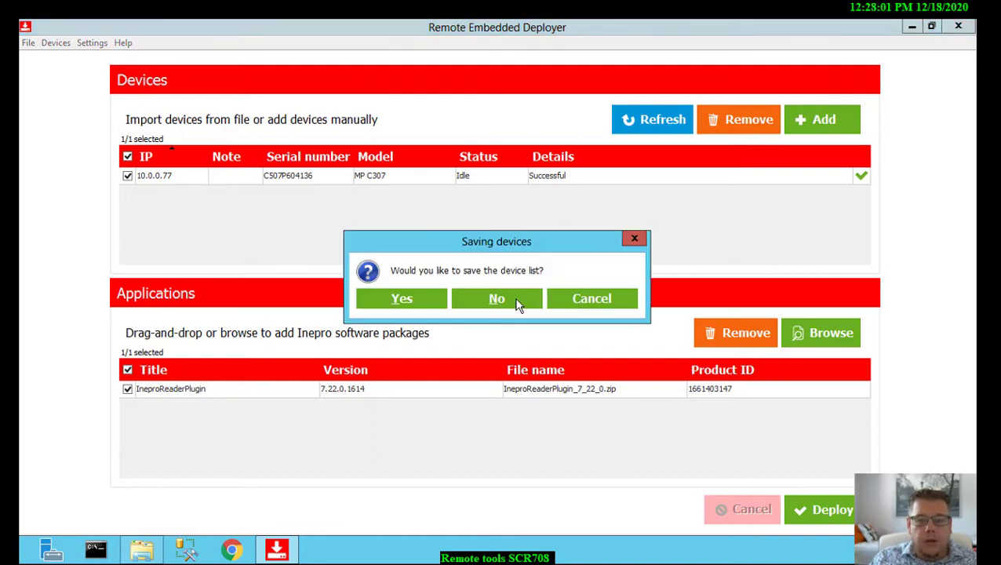
left_click(496, 298)
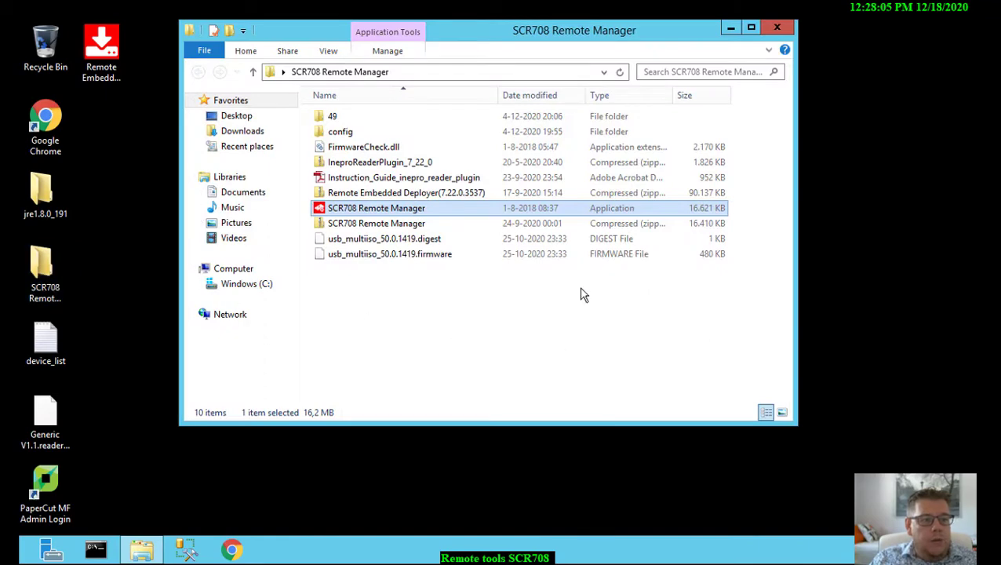
mouse_move(349, 212)
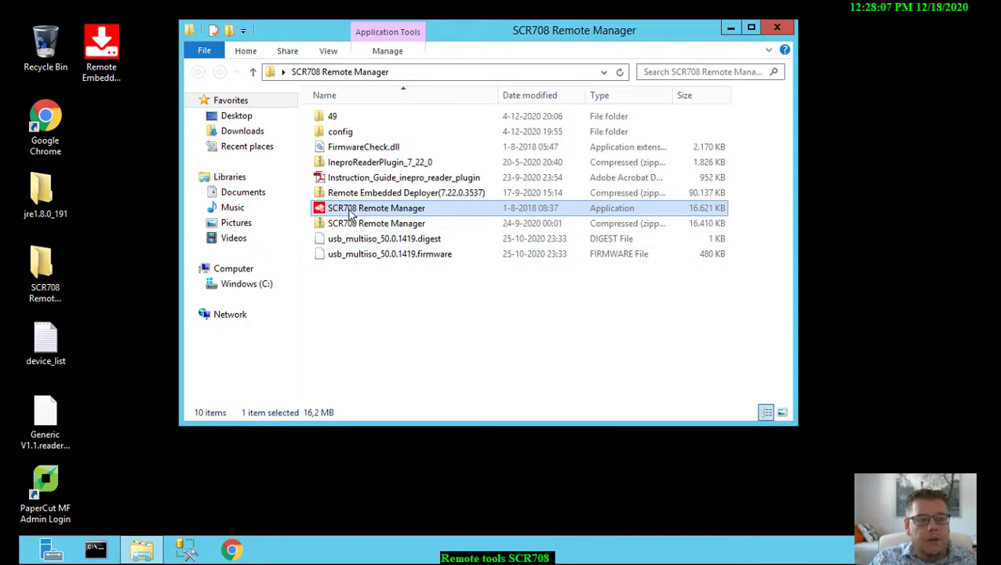
double_click(376, 208)
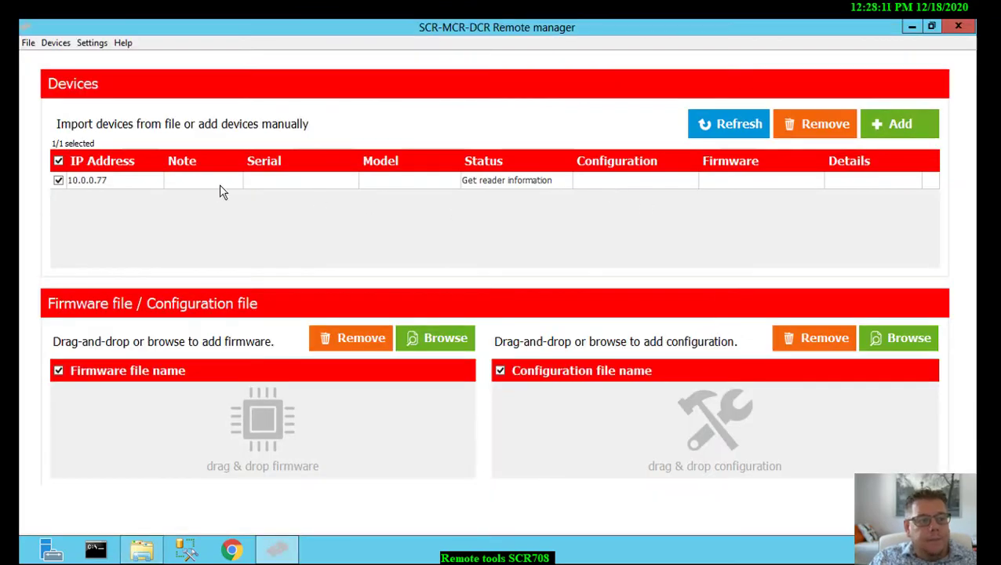
Step: Select 10.0.0.77 and wait for Operational status, firmware 50.0.1419, Default_Full_Output config
left_click(102, 179)
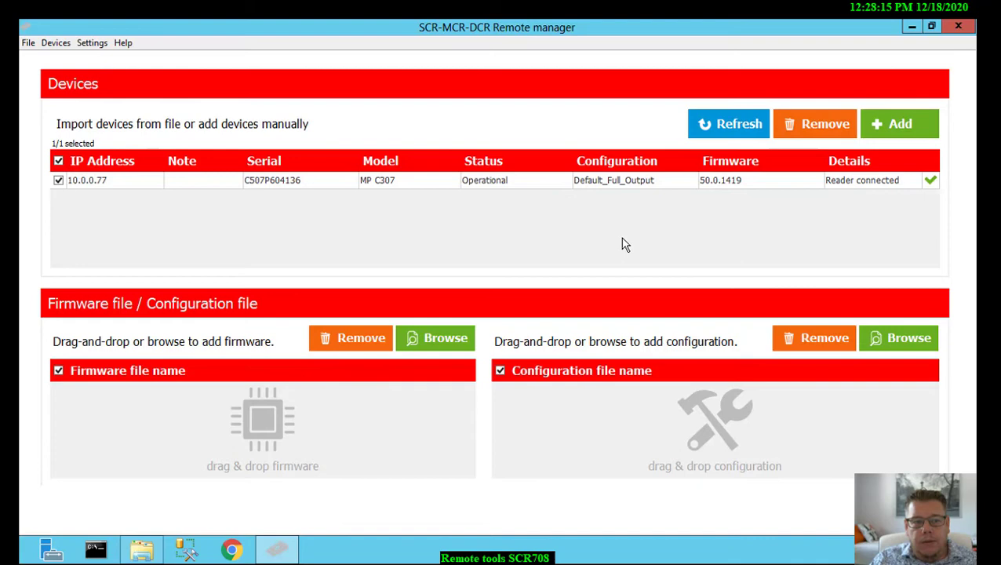
mouse_move(351, 187)
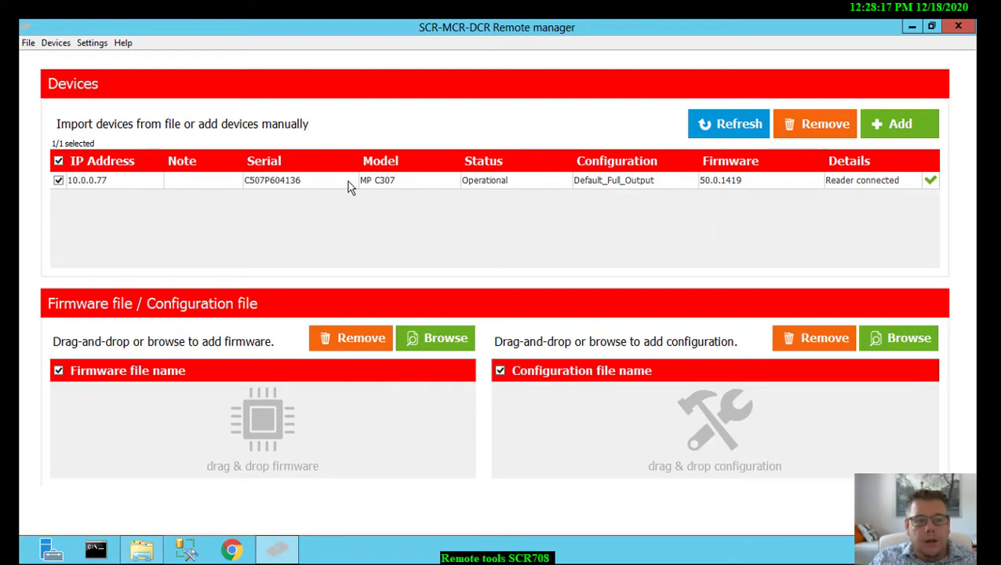
mouse_move(514, 186)
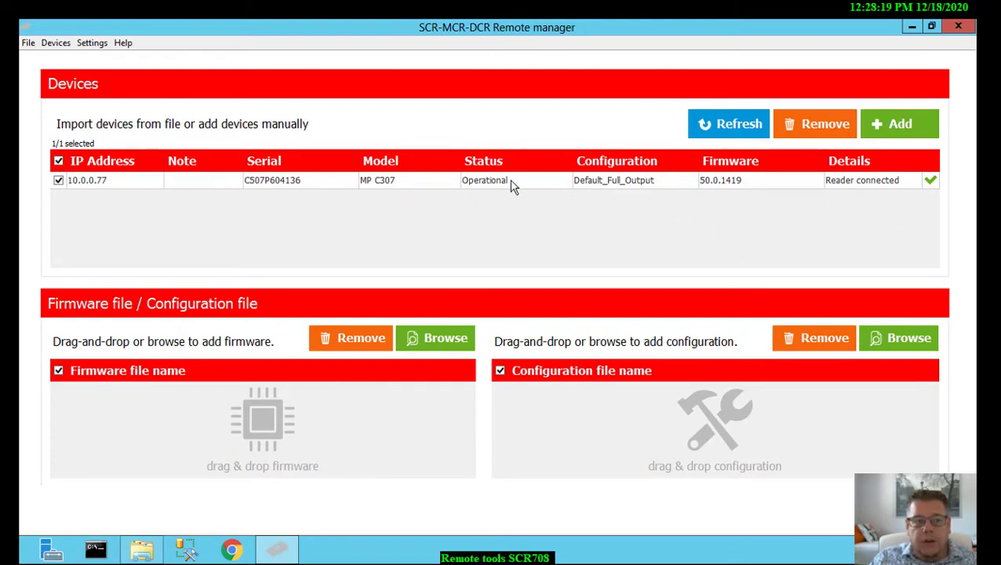
mouse_move(669, 194)
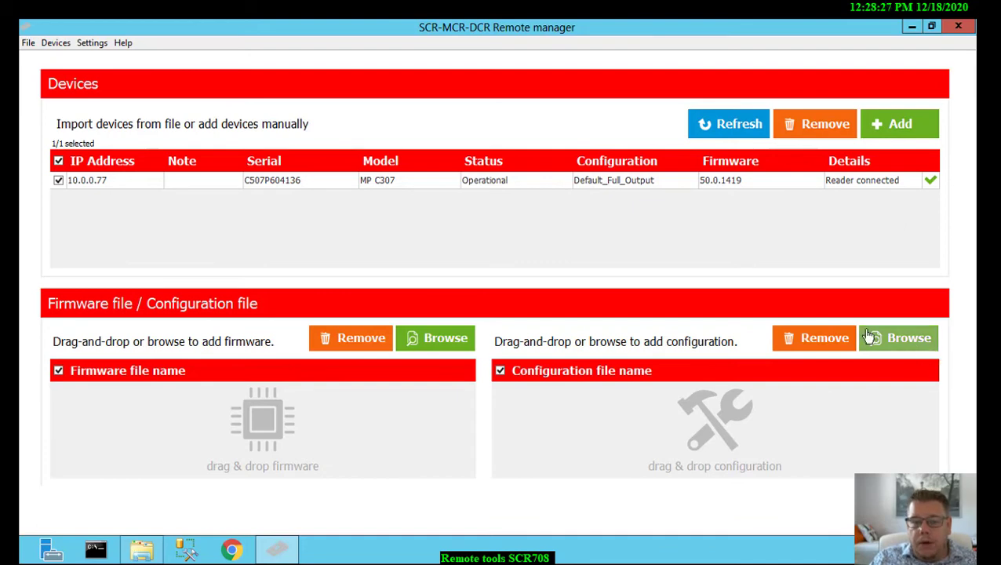
Step: Browse to the config folder and add Generic V1.1.readerconfig to the configuration list
left_click(897, 338)
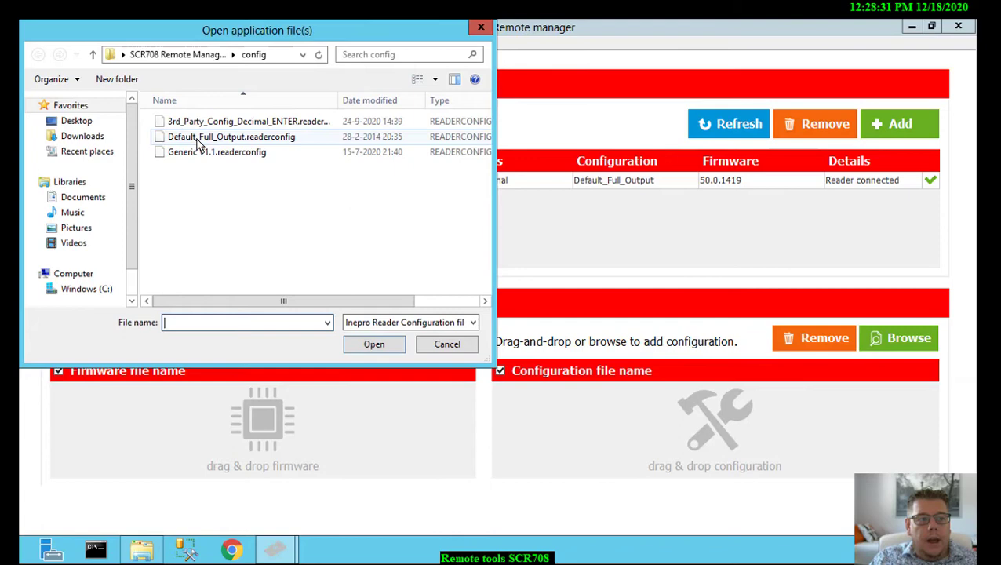
left_click(248, 121)
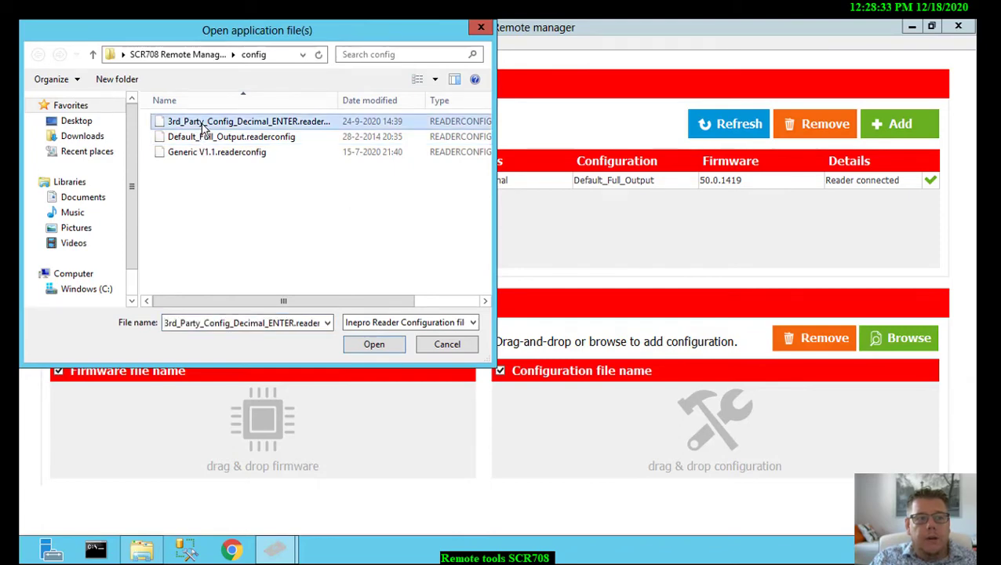
left_click(374, 343)
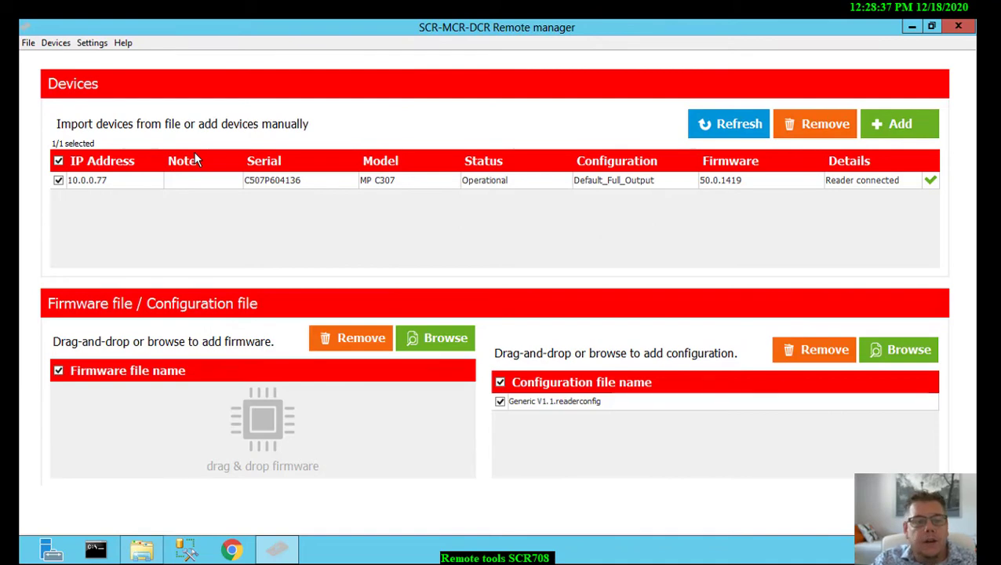
mouse_move(246, 218)
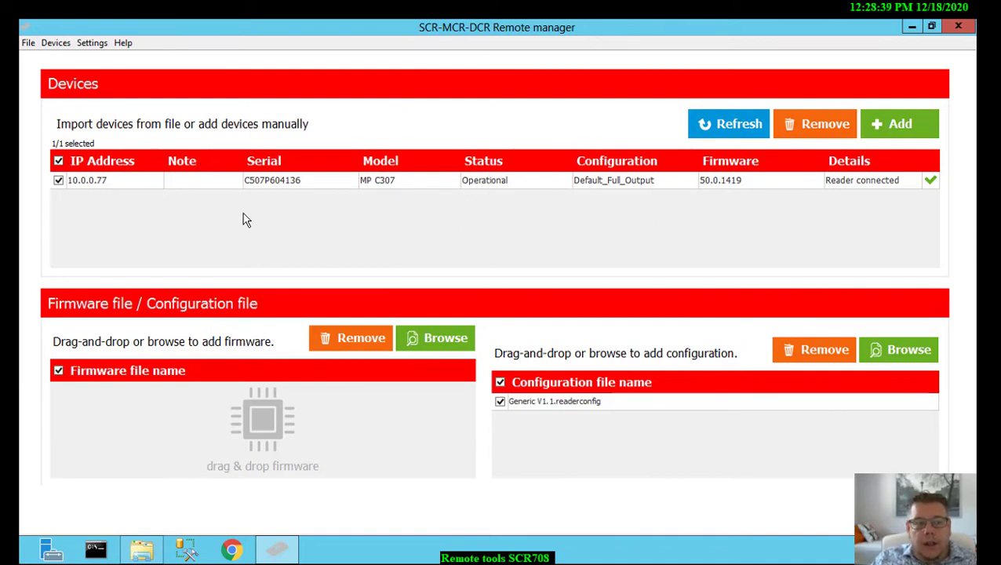
mouse_move(92, 237)
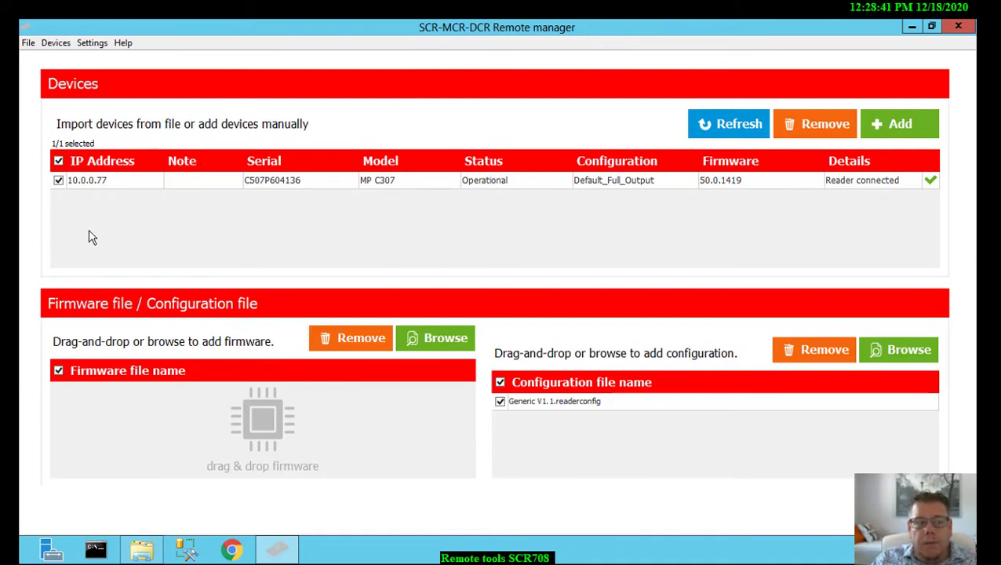
left_click(899, 123)
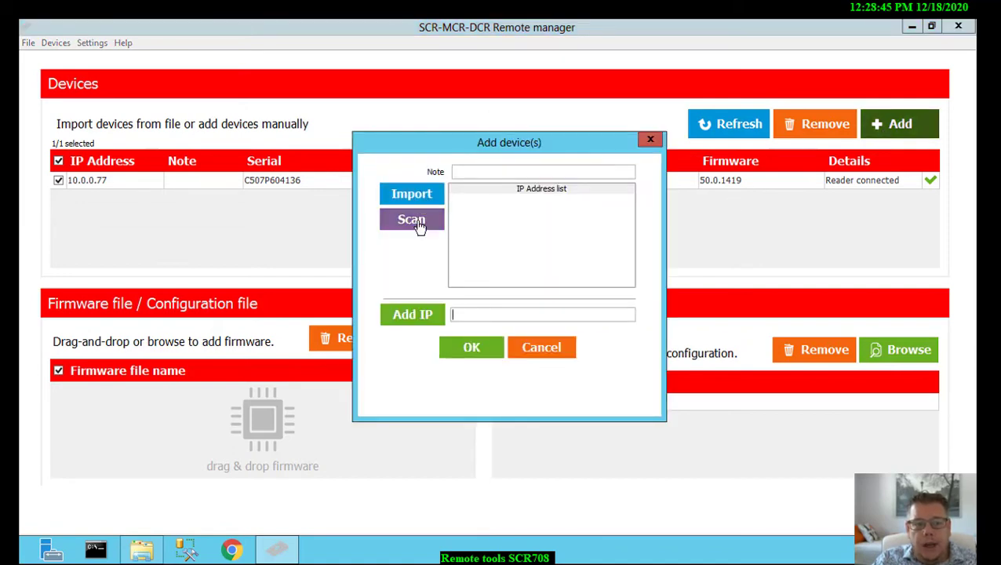
left_click(411, 219)
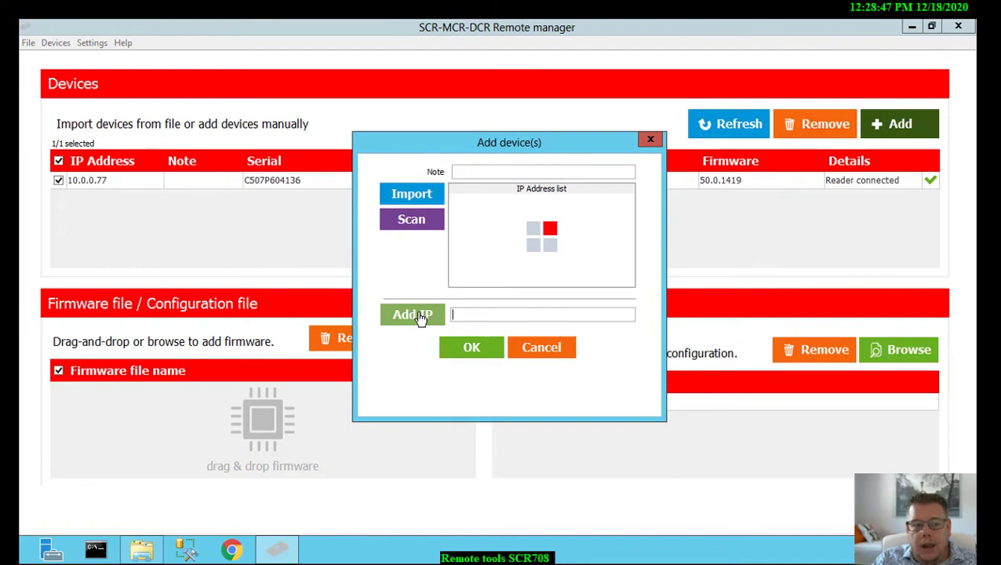
mouse_move(542, 348)
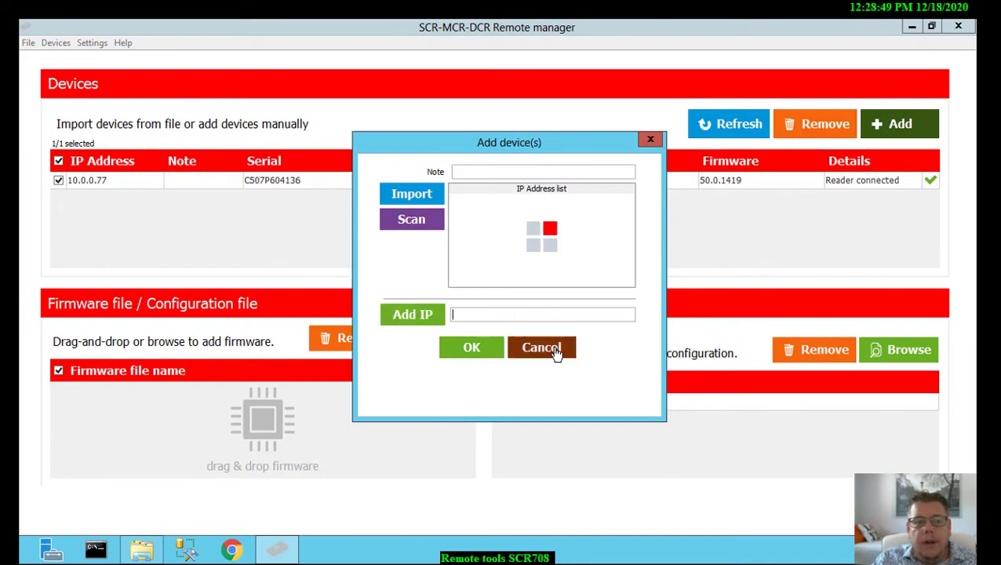
left_click(541, 348)
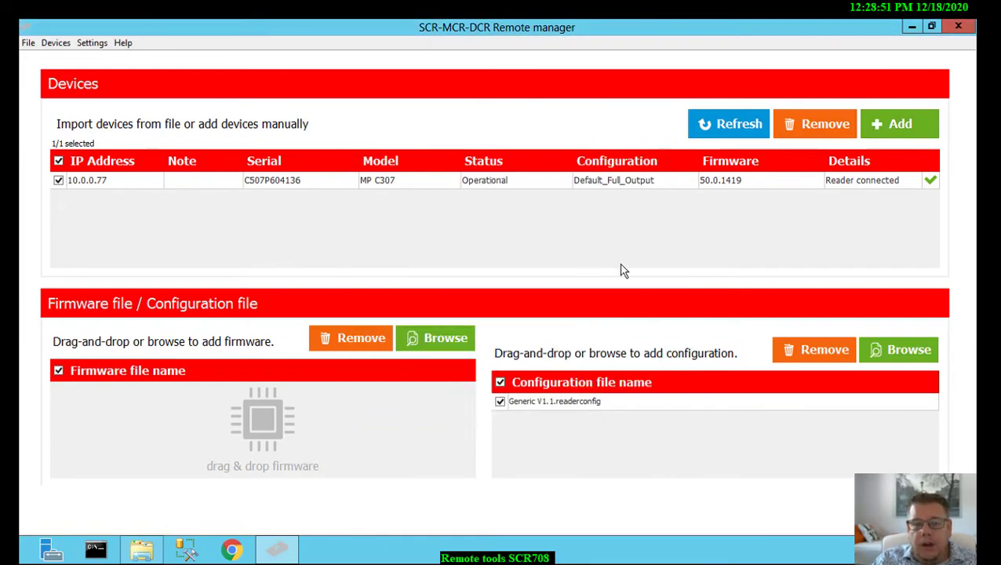
mouse_move(624, 271)
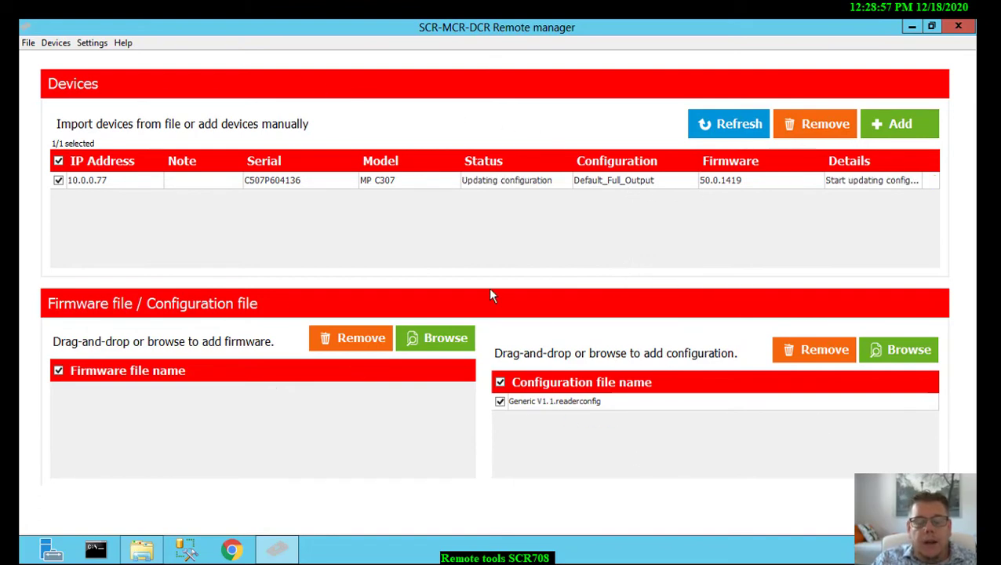
mouse_move(753, 233)
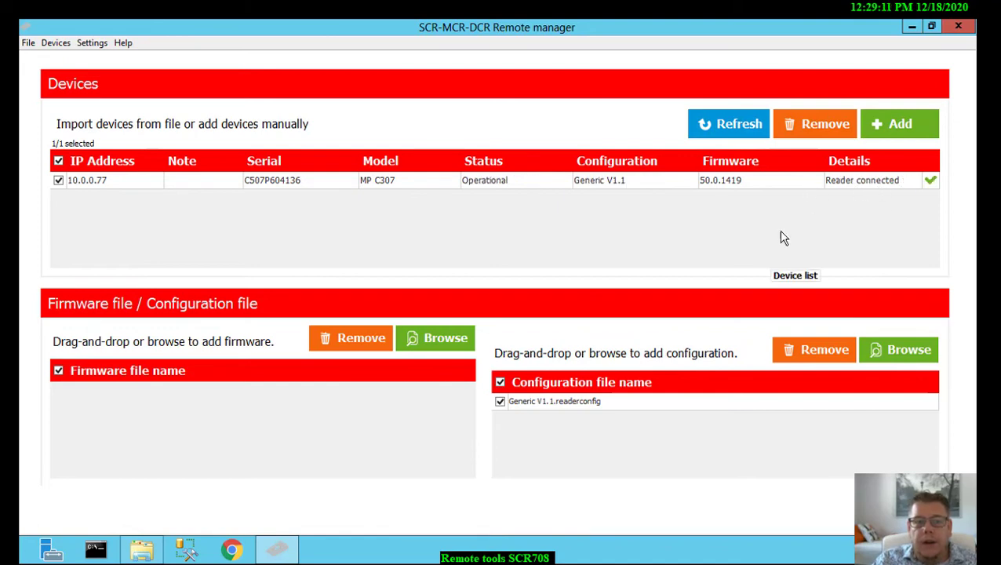
mouse_move(884, 225)
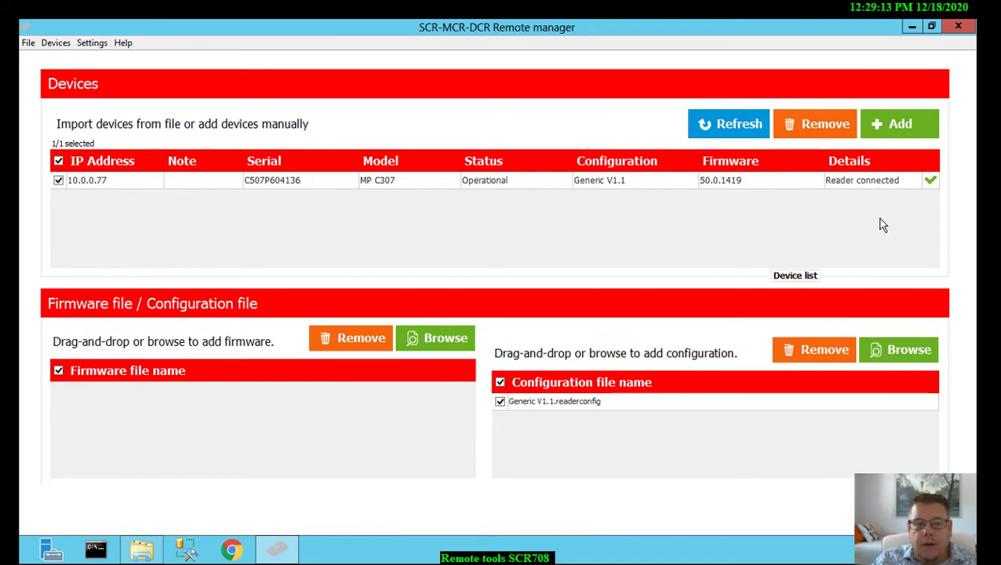
mouse_move(792, 227)
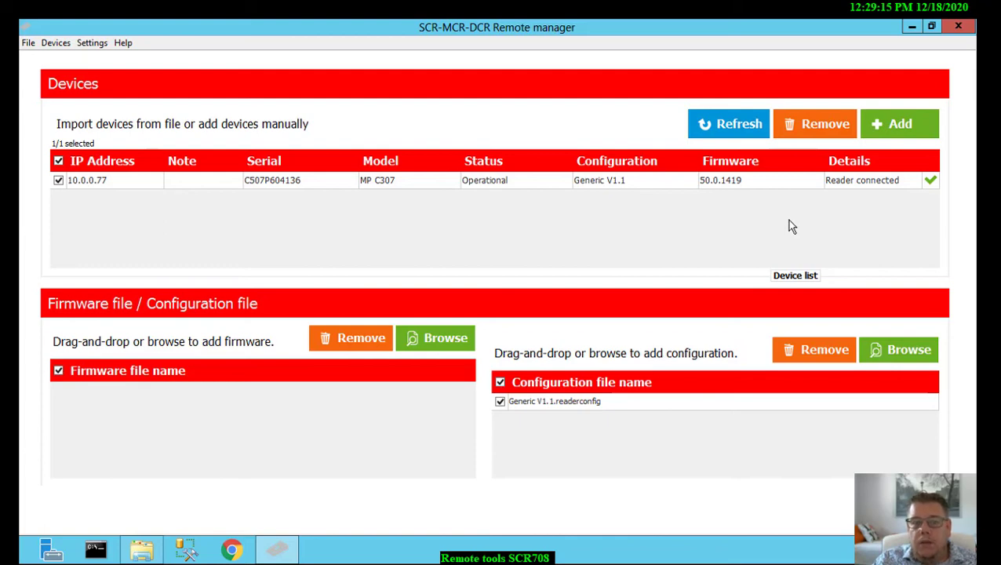
mouse_move(650, 193)
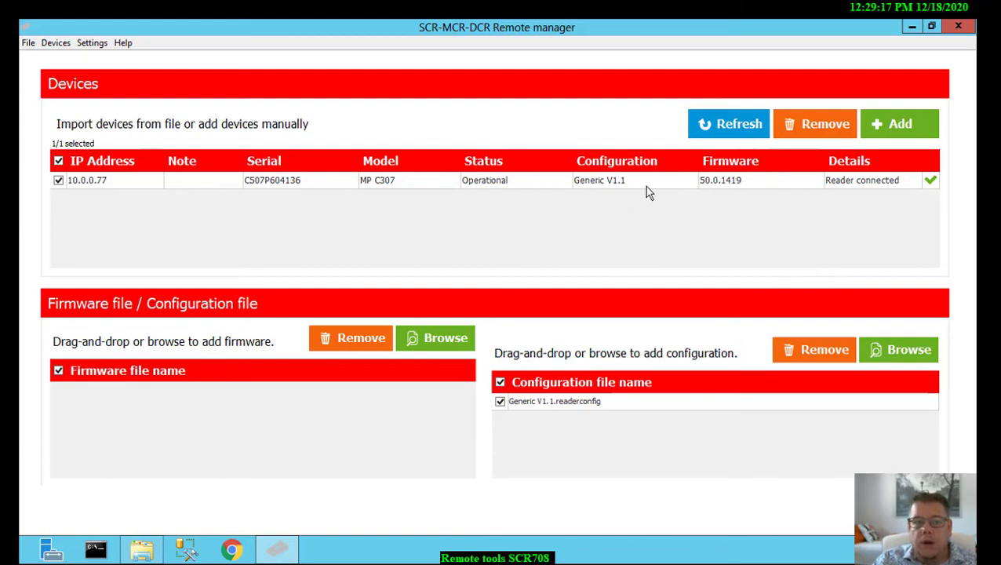
mouse_move(628, 196)
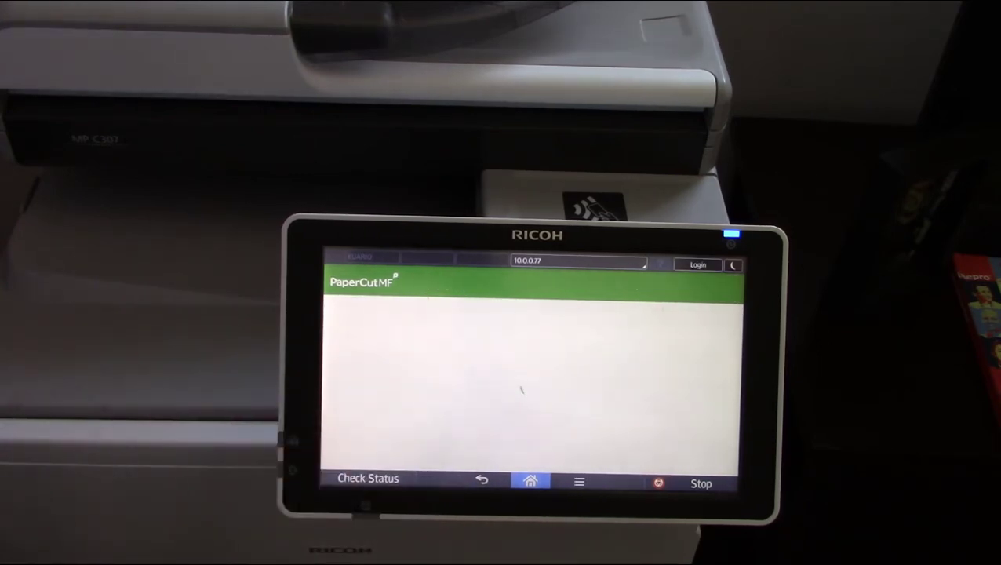
Step: Log in on the MP C307 PaperCut MF panel by card swipe
left_click(696, 265)
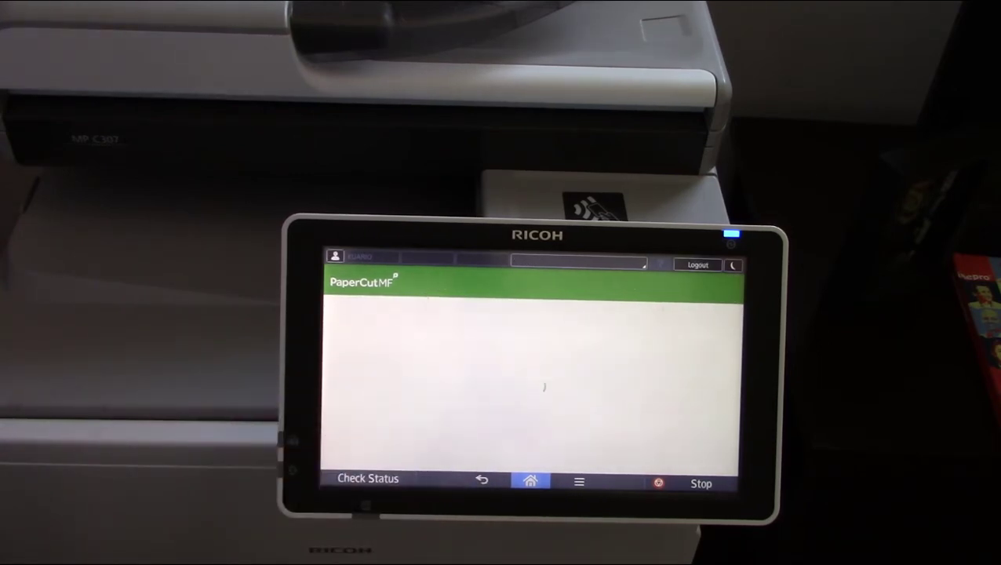